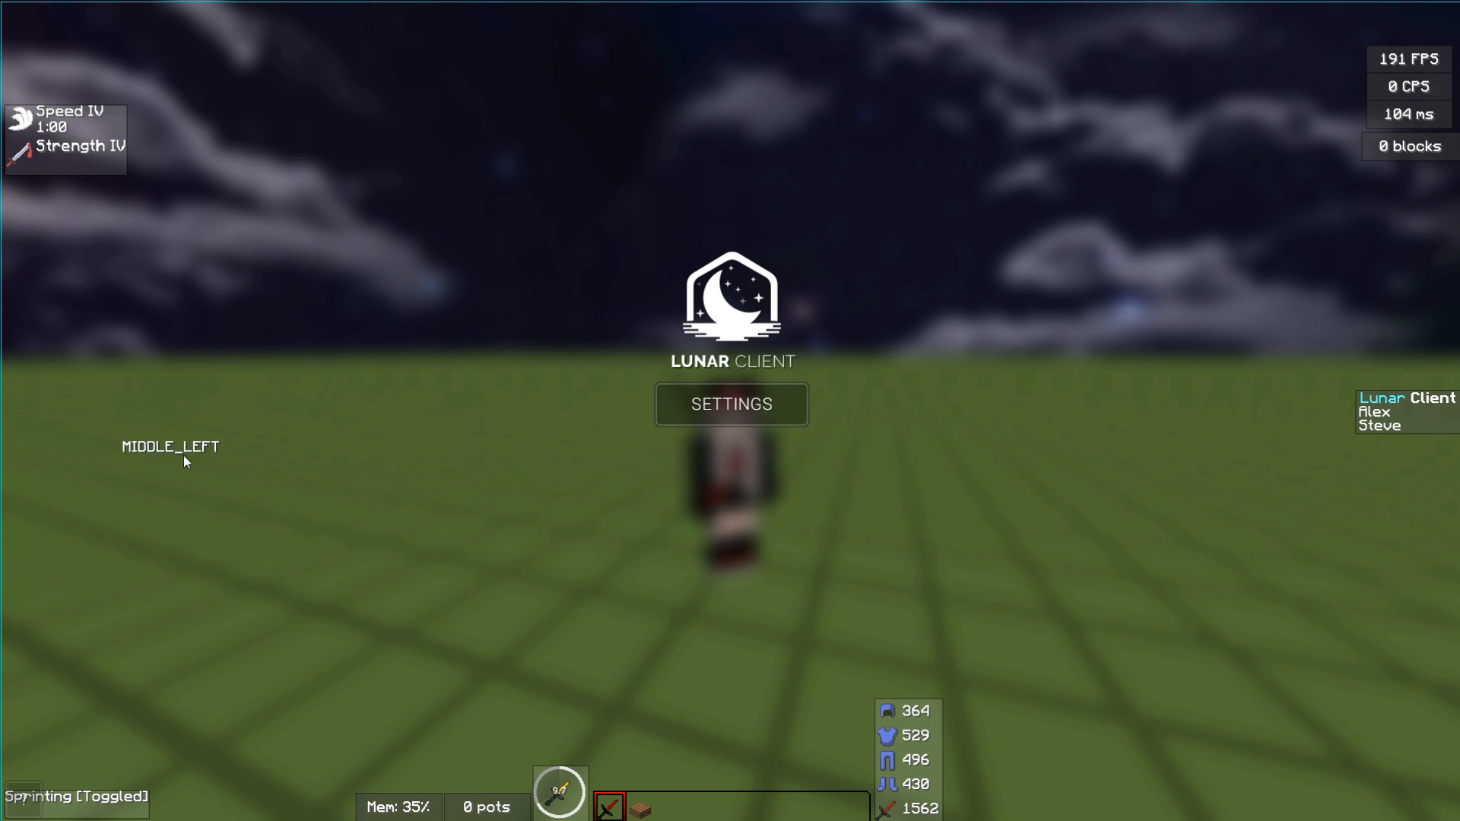
pyautogui.moveTo(1293, 658)
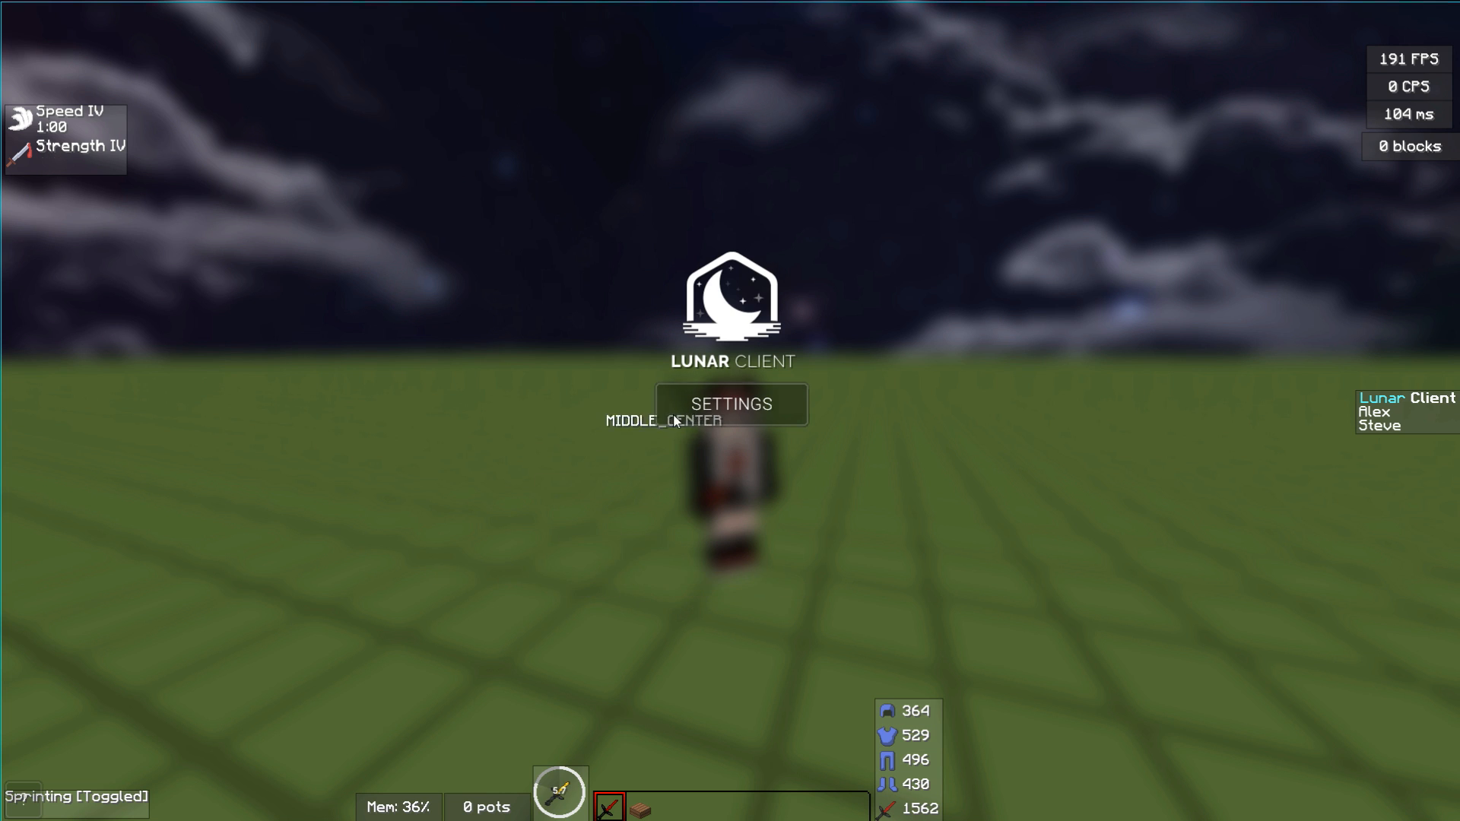
# - Review the 1.7 Visuals, Potion Effects, FPS and Crosshair mod settings, returning to the mod grid
pyautogui.click(732, 404)
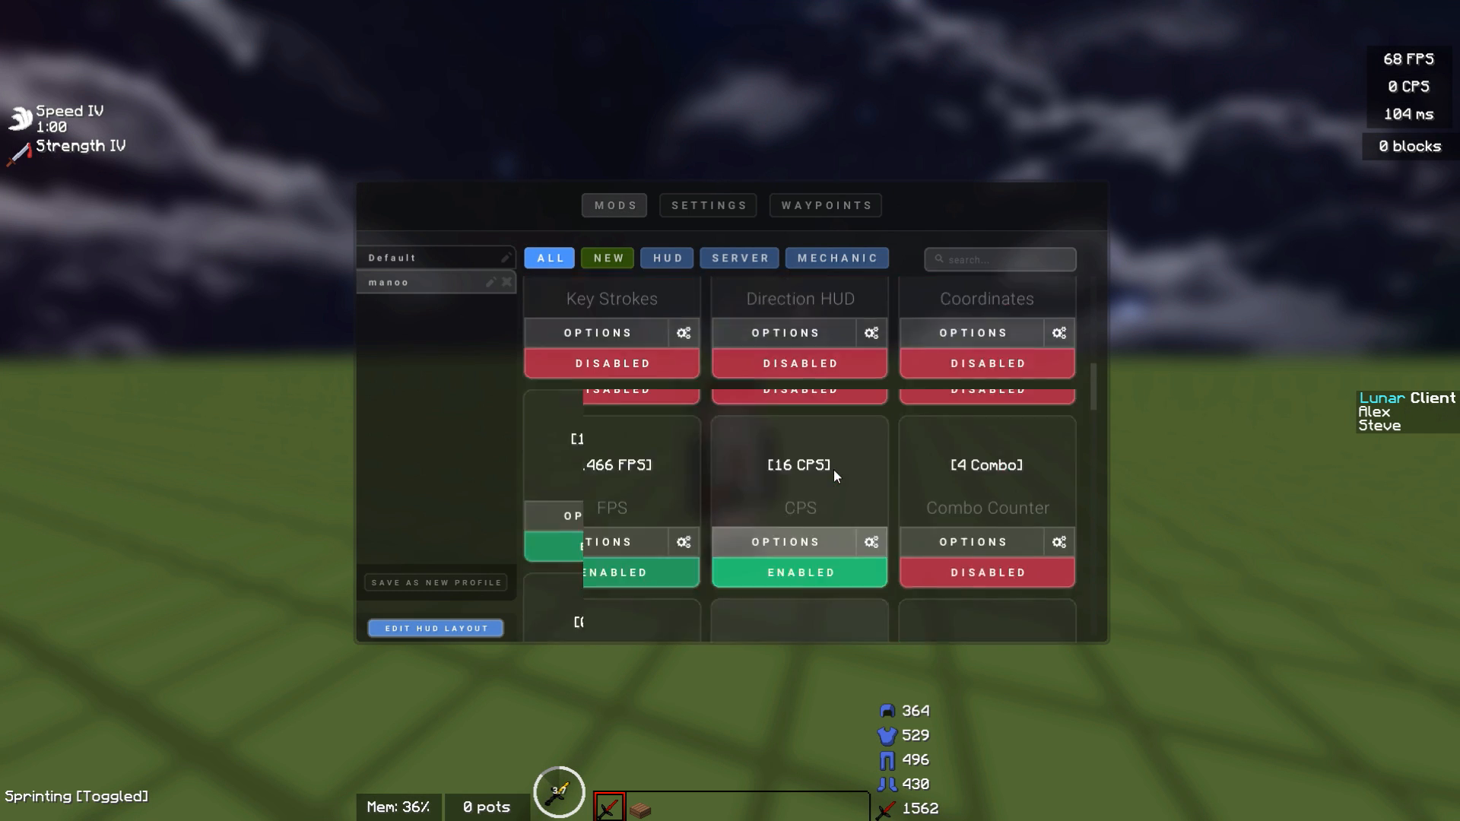
pyautogui.scroll(-3)
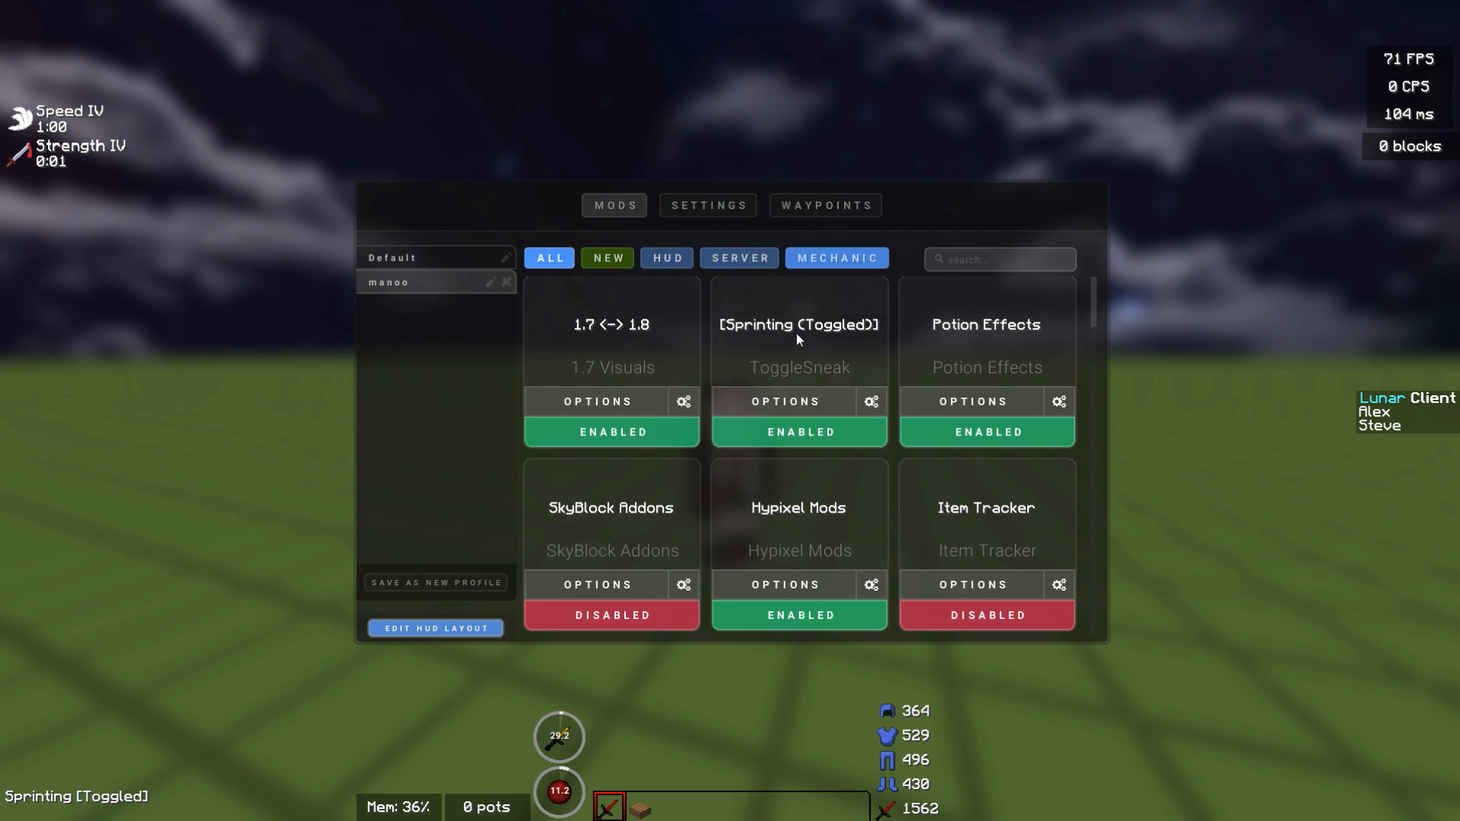
pyautogui.click(597, 402)
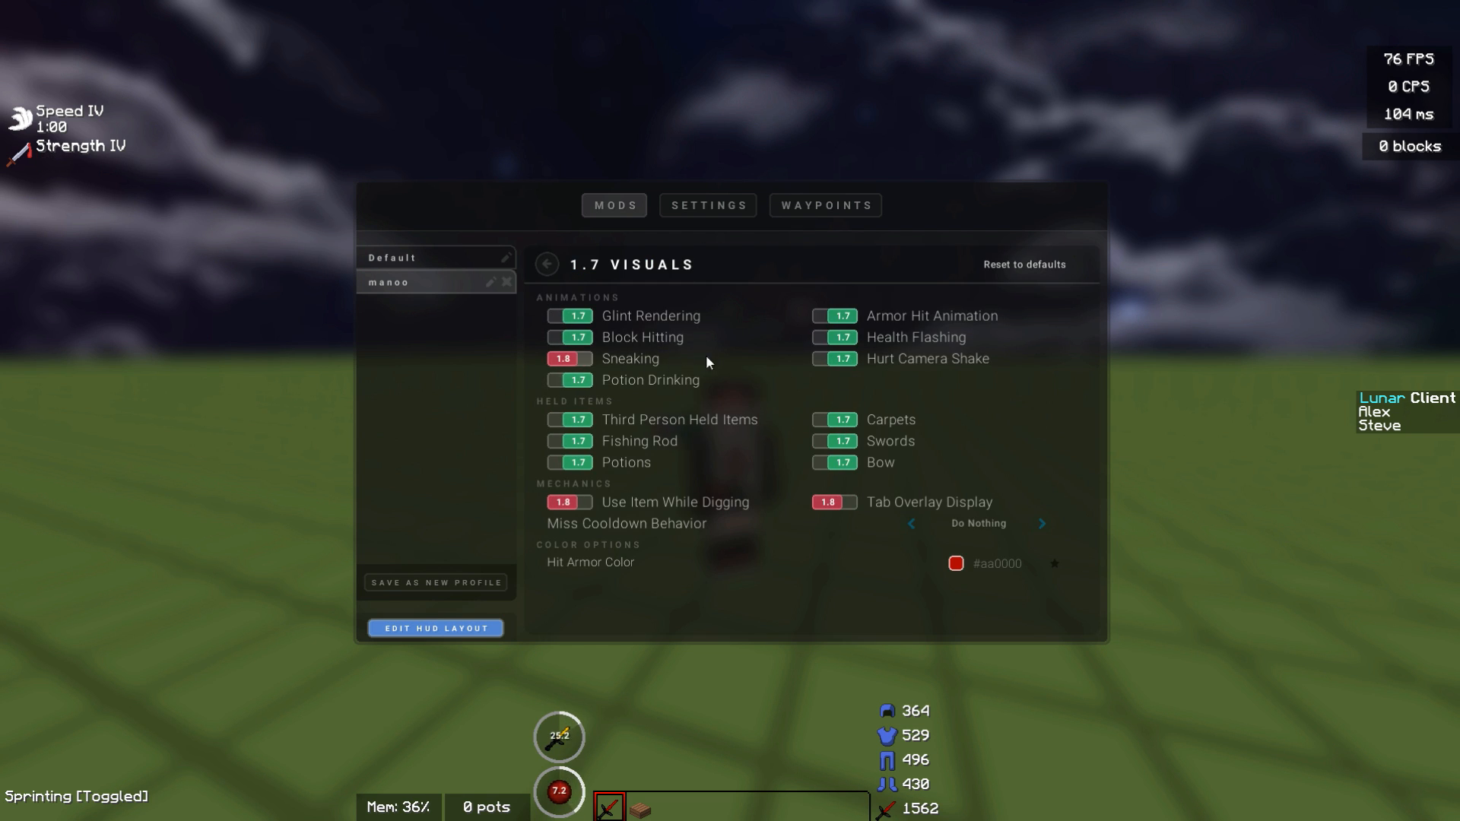
pyautogui.click(545, 265)
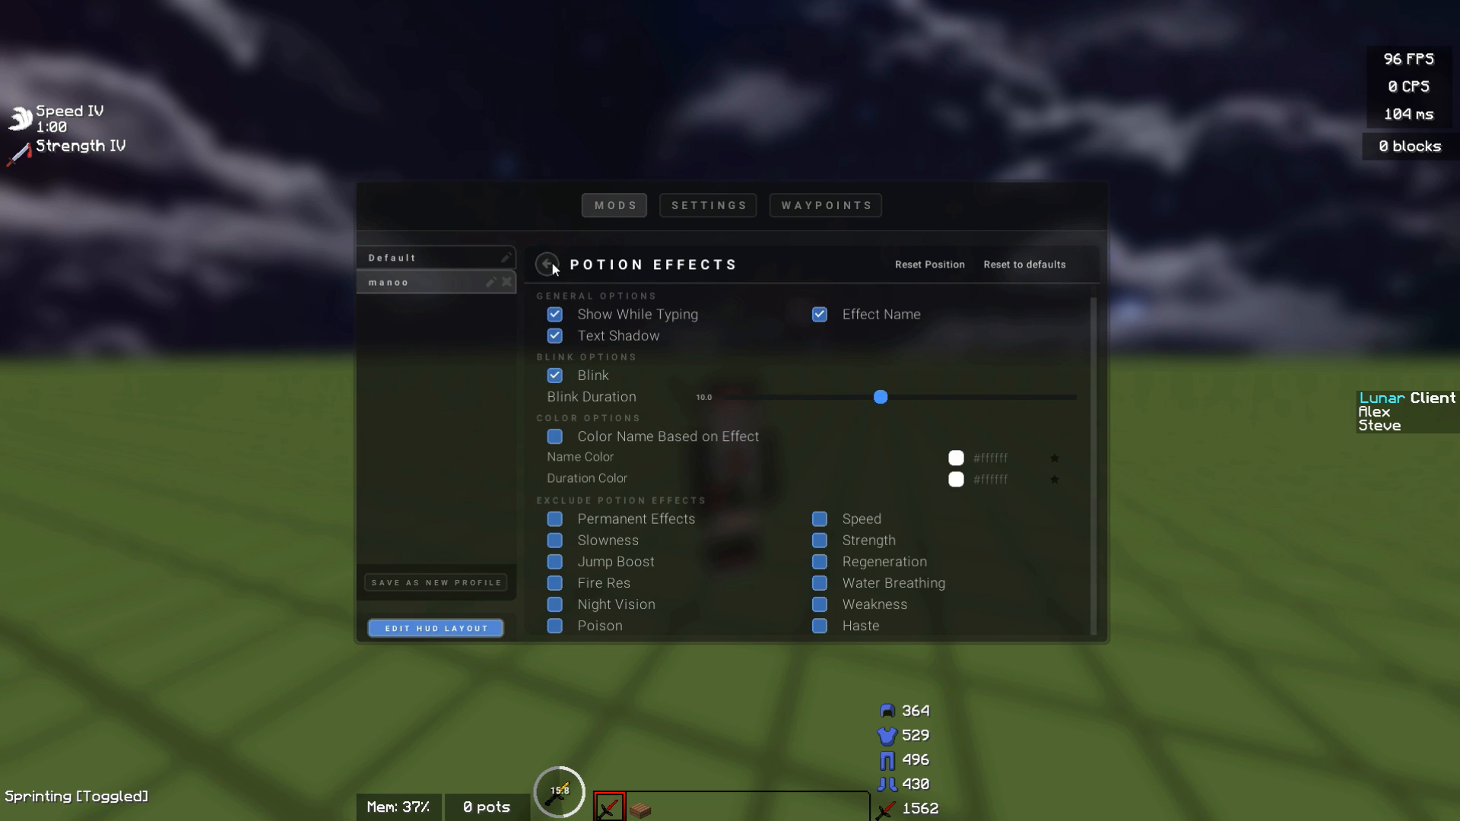
pyautogui.click(547, 264)
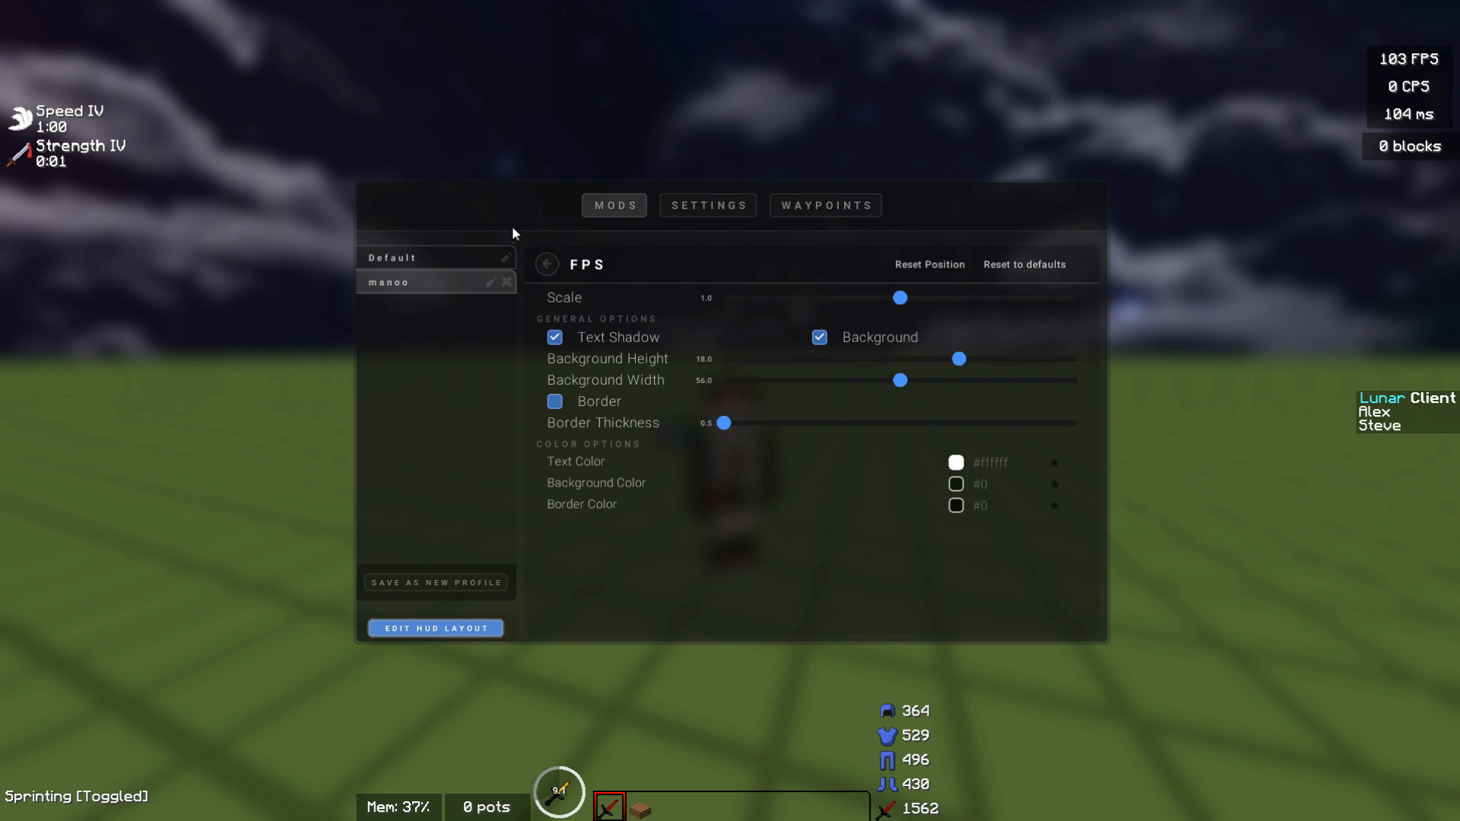
pyautogui.click(546, 264)
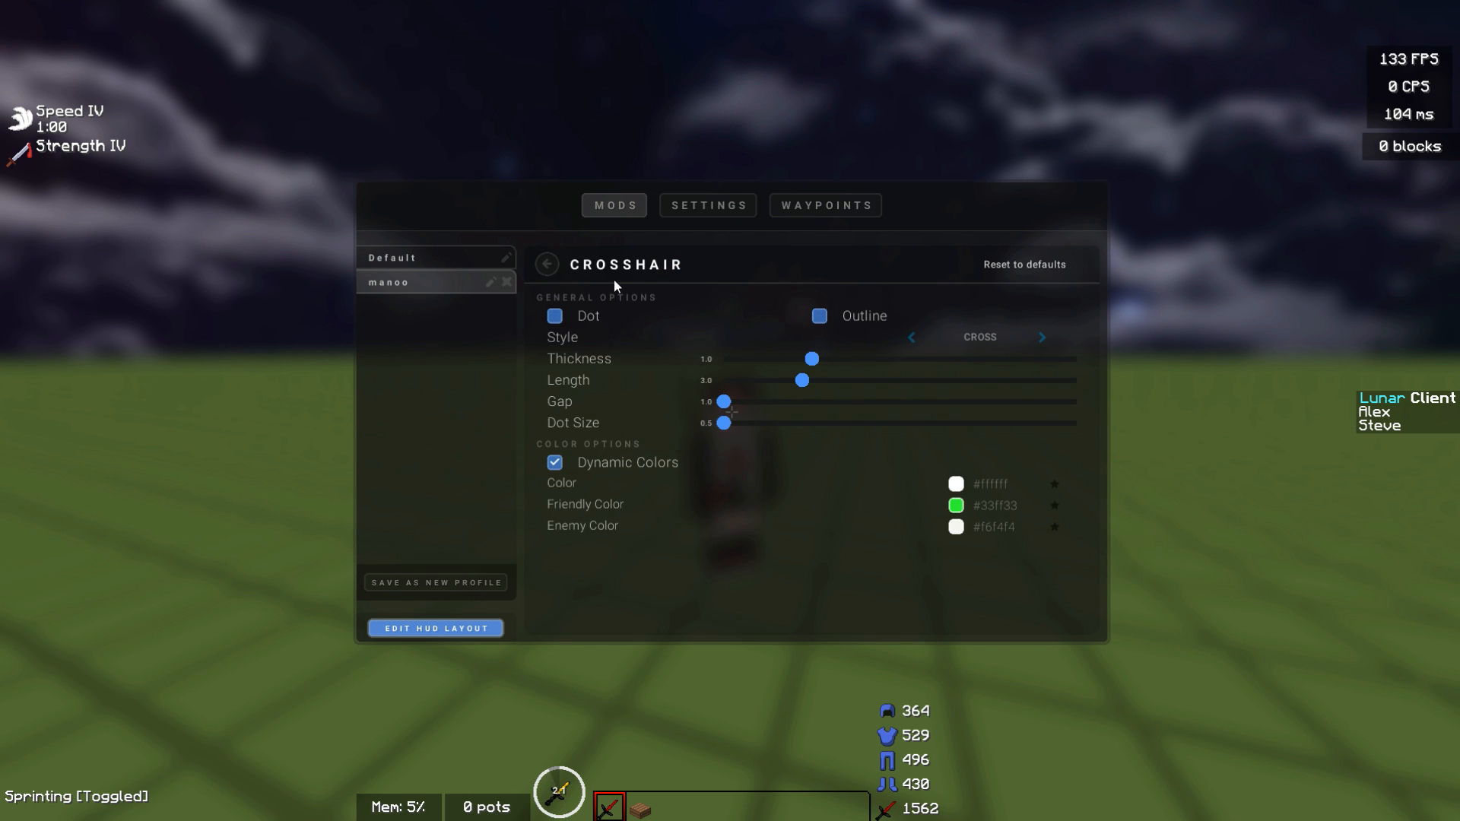
pyautogui.moveTo(558, 265)
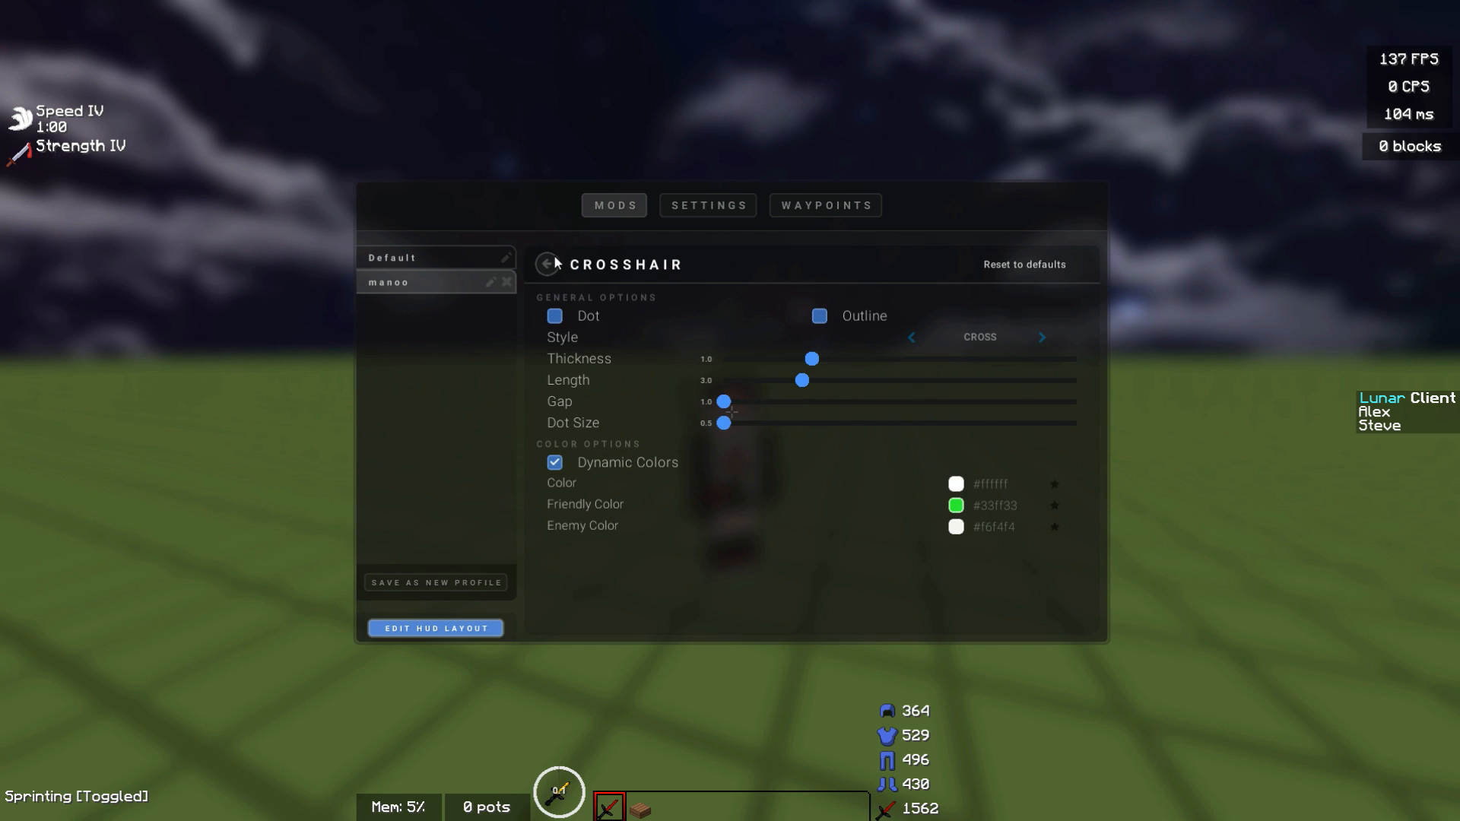
pyautogui.click(547, 265)
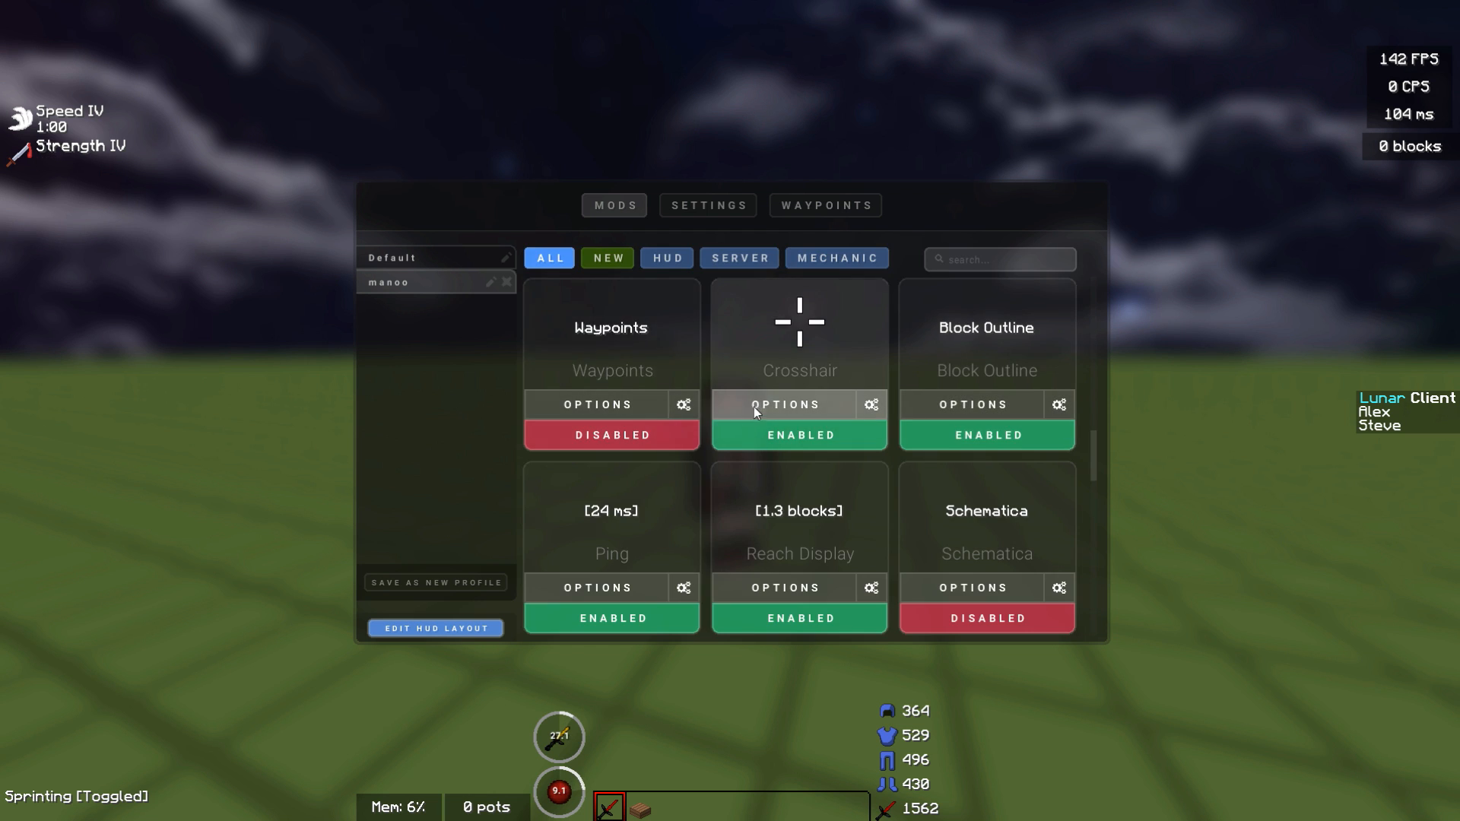
# - View Potion Counter, then raise the Time Changer time slightly from full night and scroll further down
pyautogui.click(598, 588)
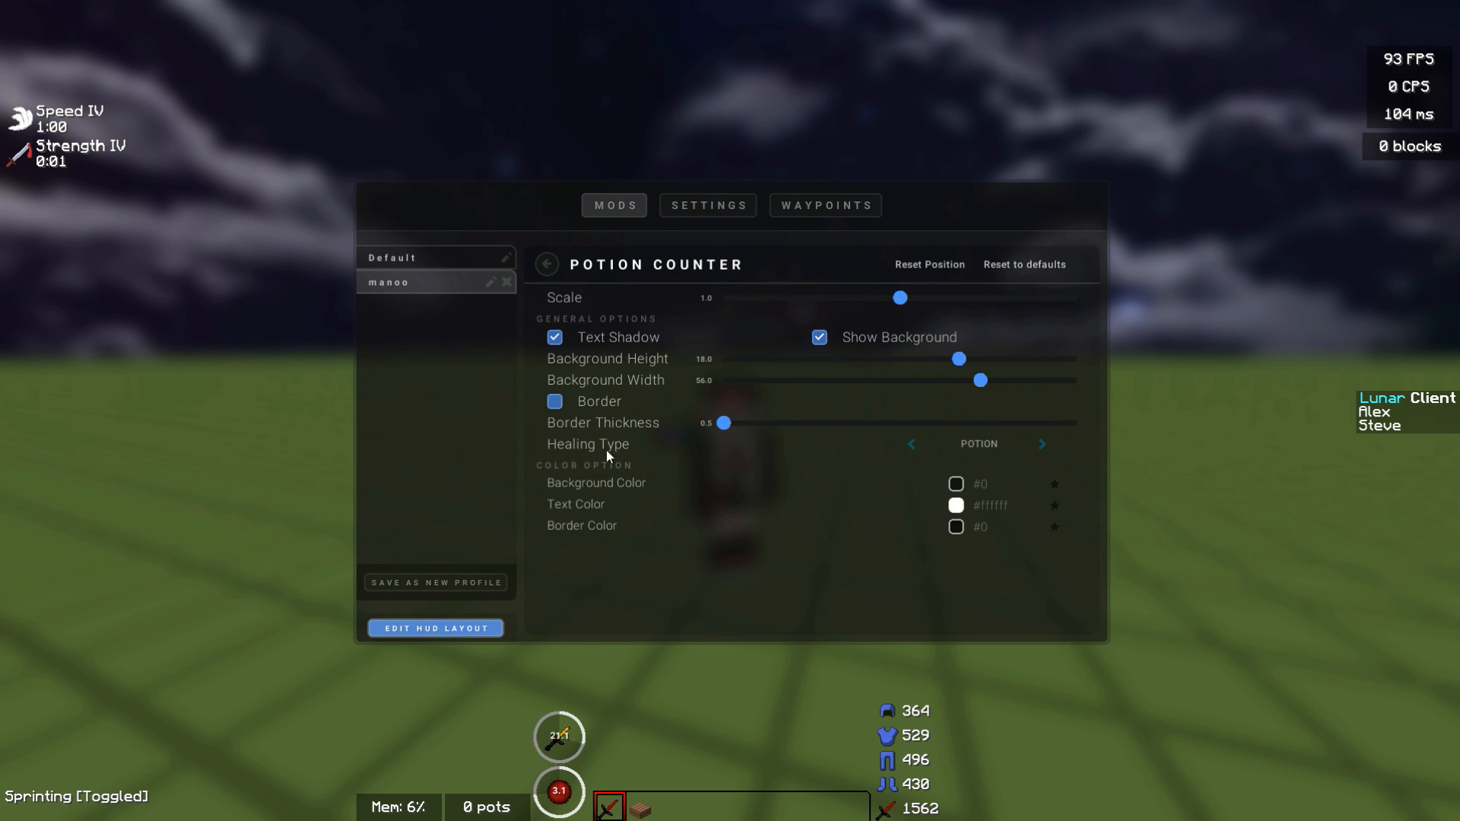
pyautogui.click(546, 265)
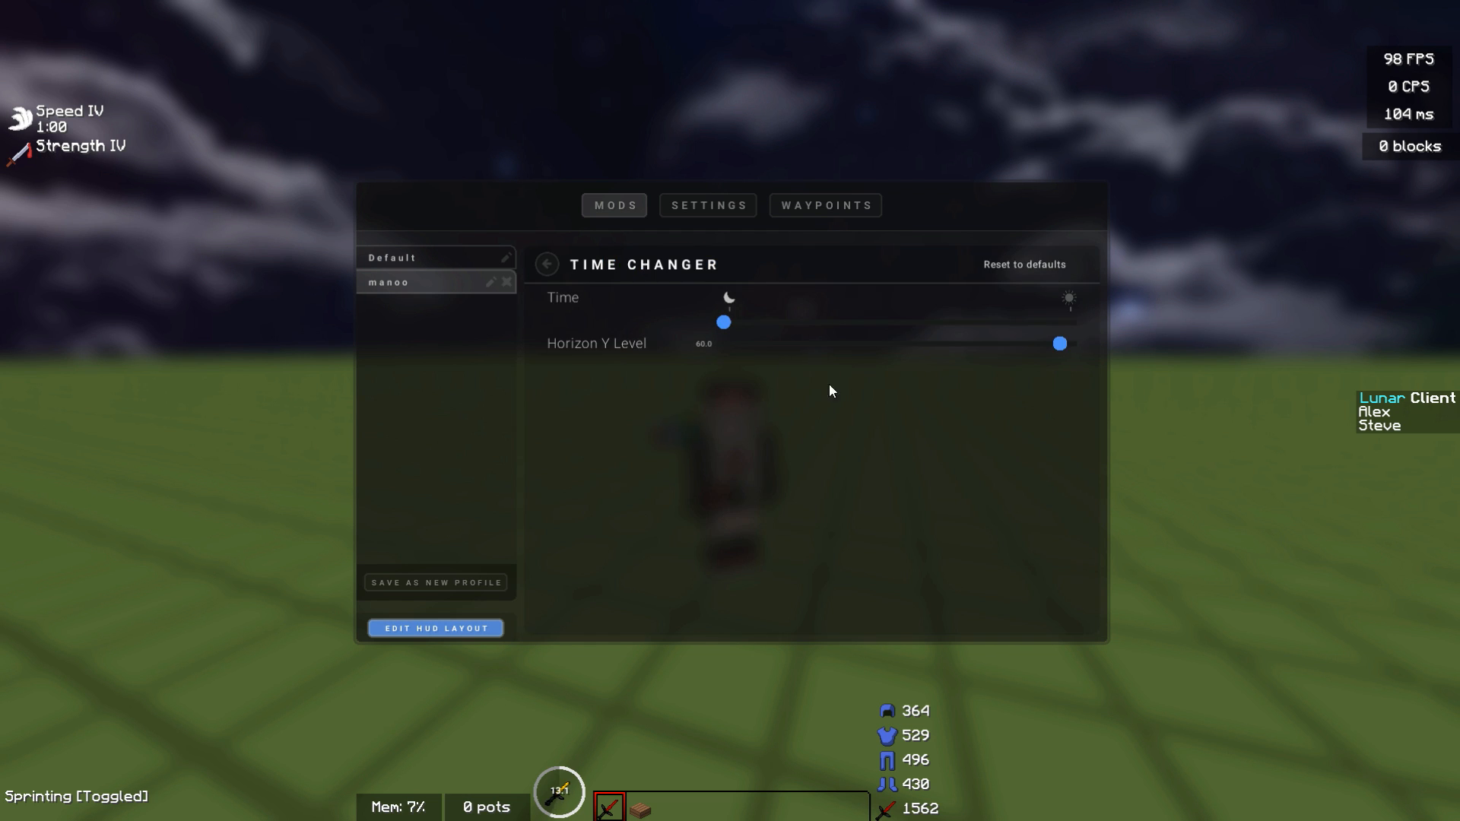
pyautogui.moveTo(724, 323); pyautogui.dragTo(791, 322)
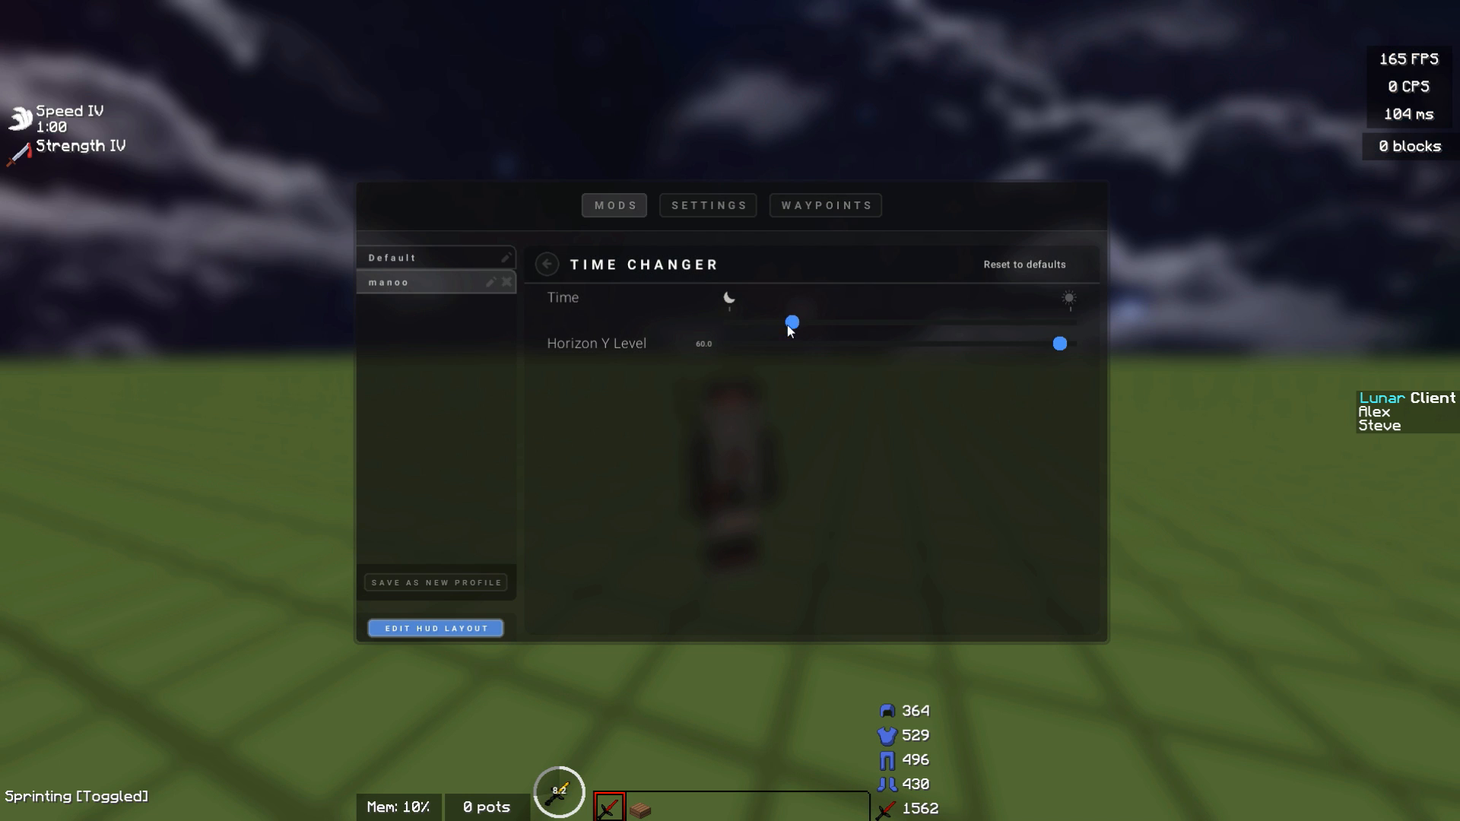
pyautogui.moveTo(792, 322); pyautogui.dragTo(784, 323)
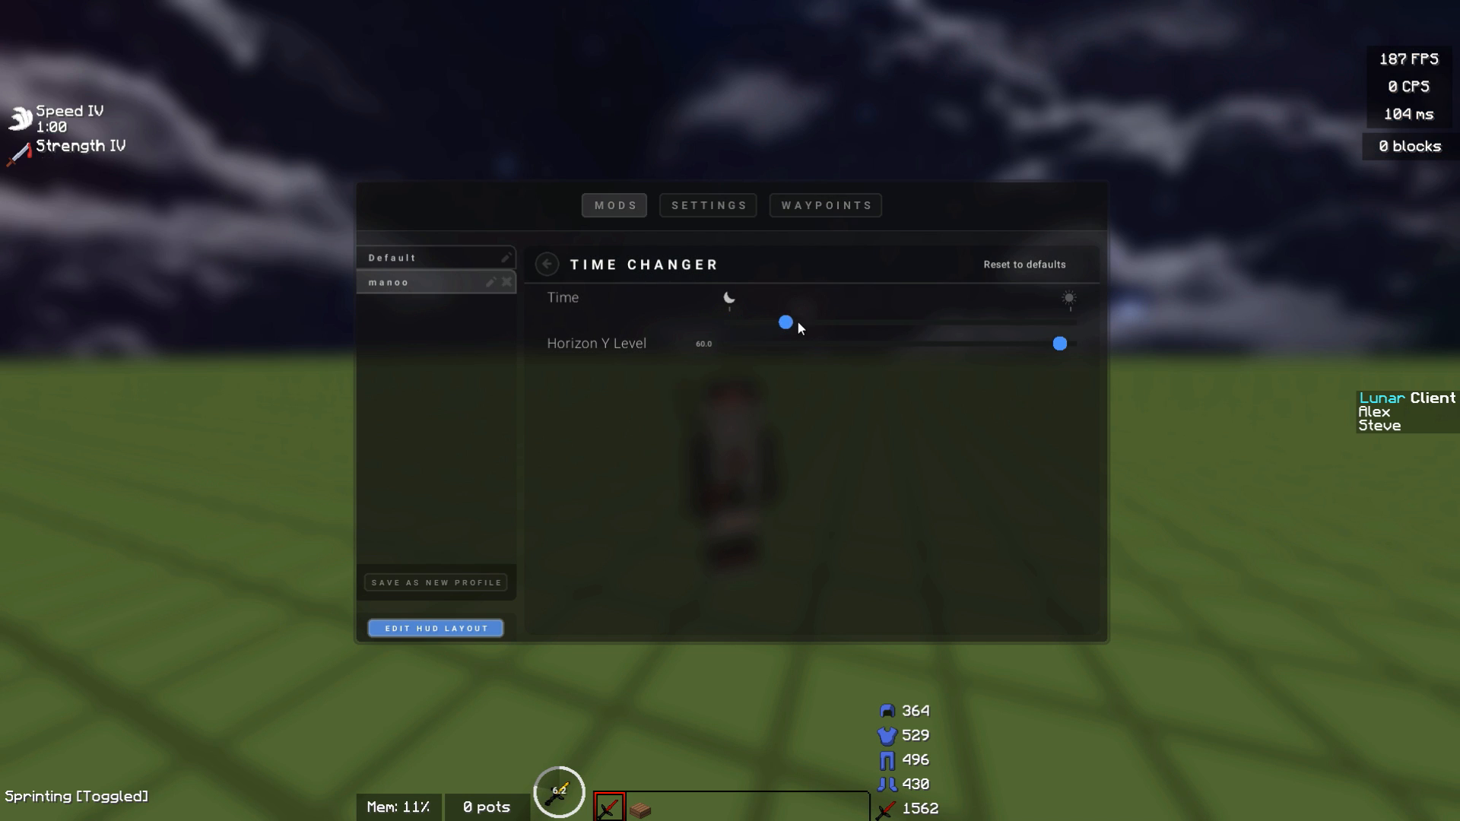
pyautogui.click(545, 264)
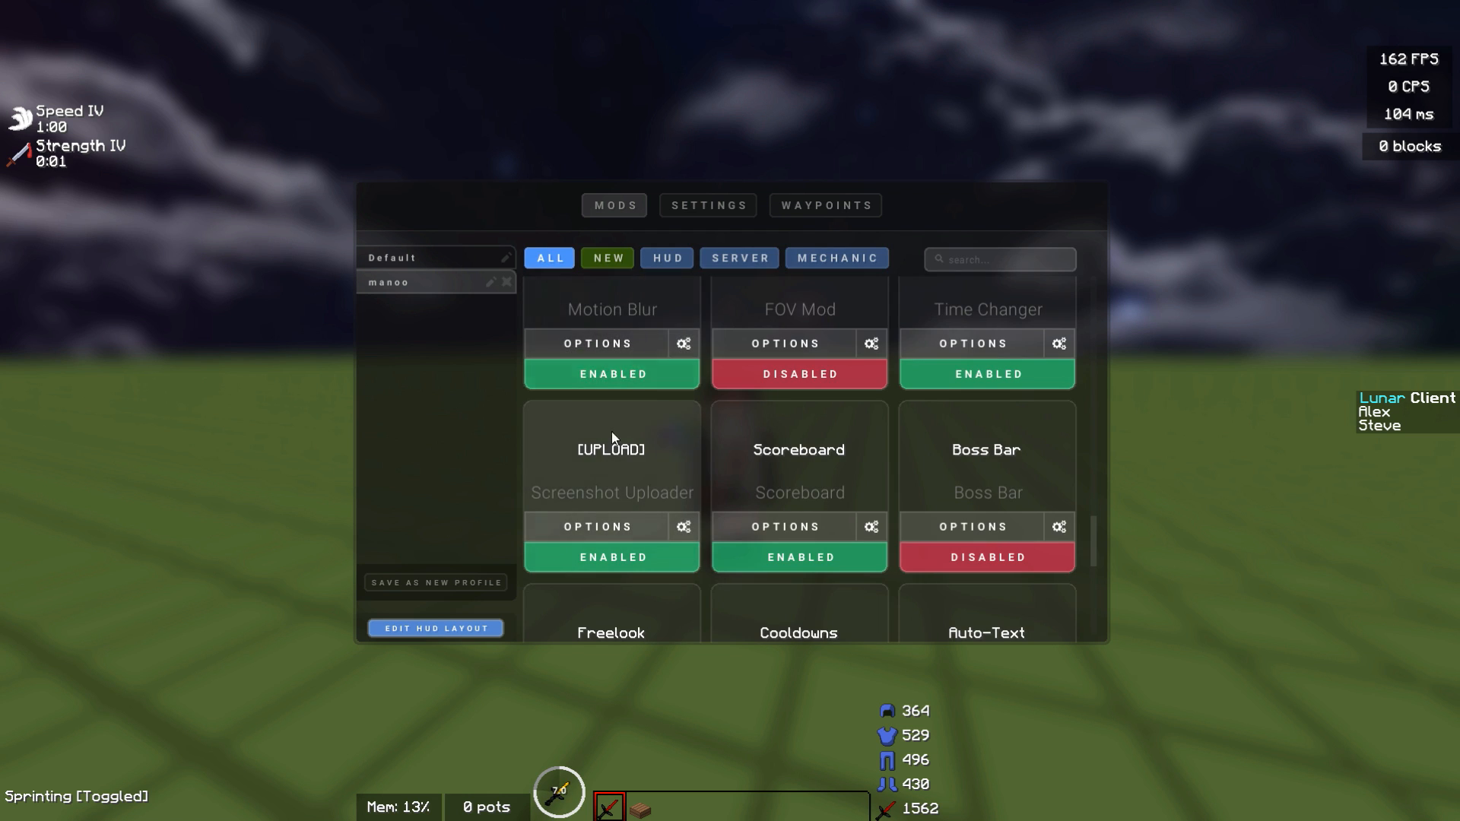
pyautogui.scroll(-3)
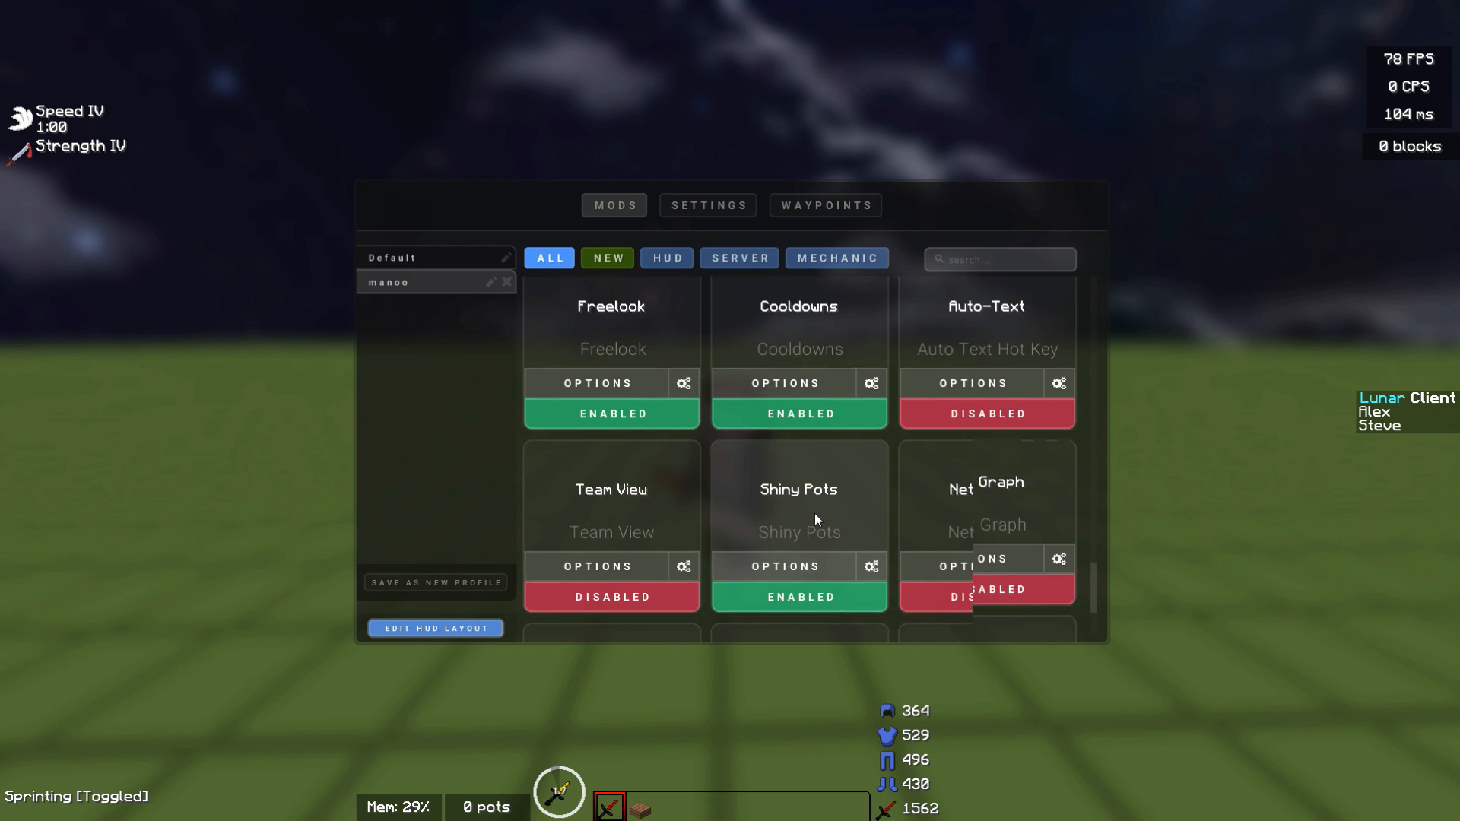
pyautogui.click(708, 205)
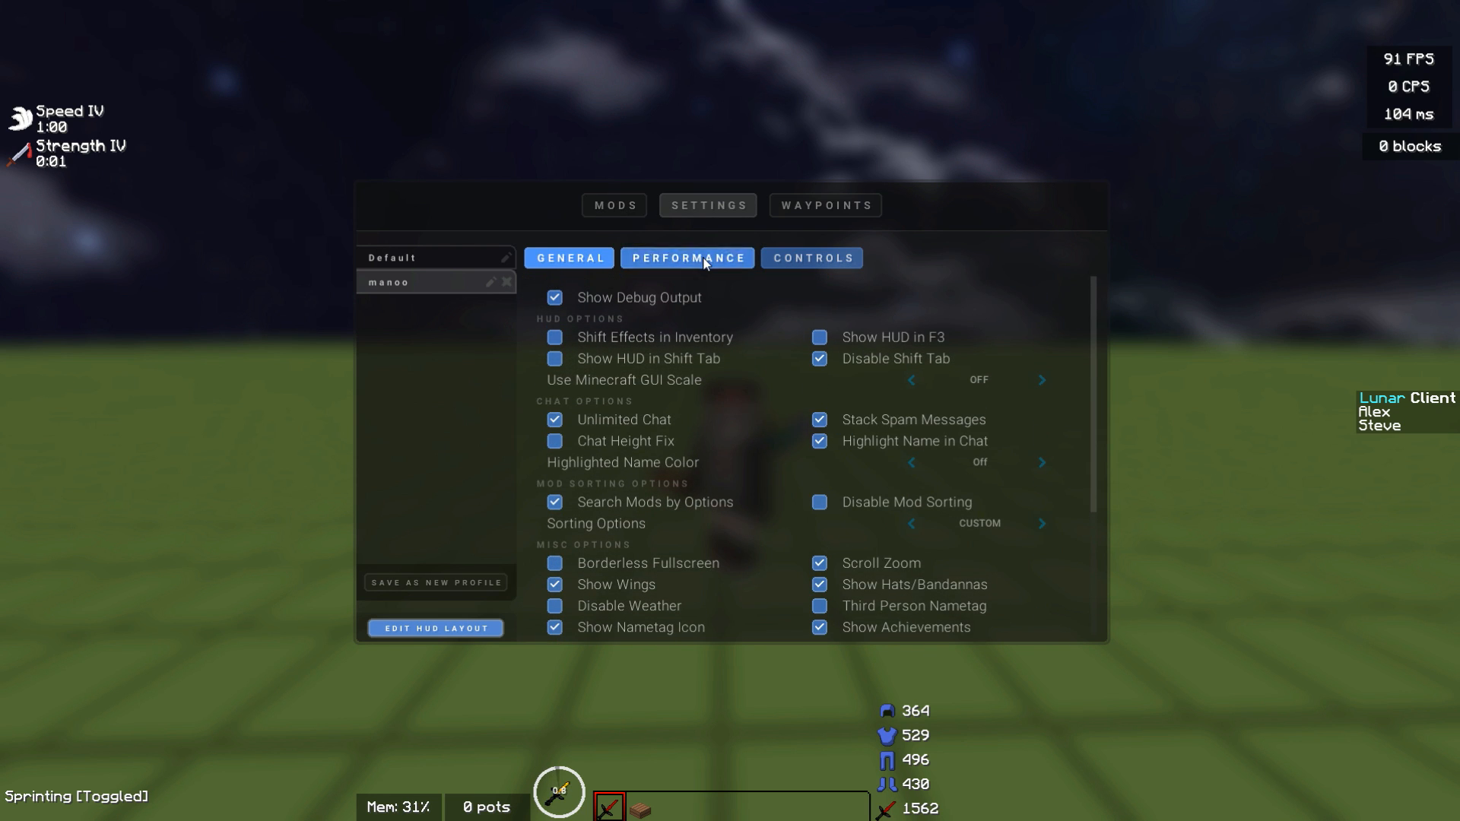
pyautogui.click(812, 258)
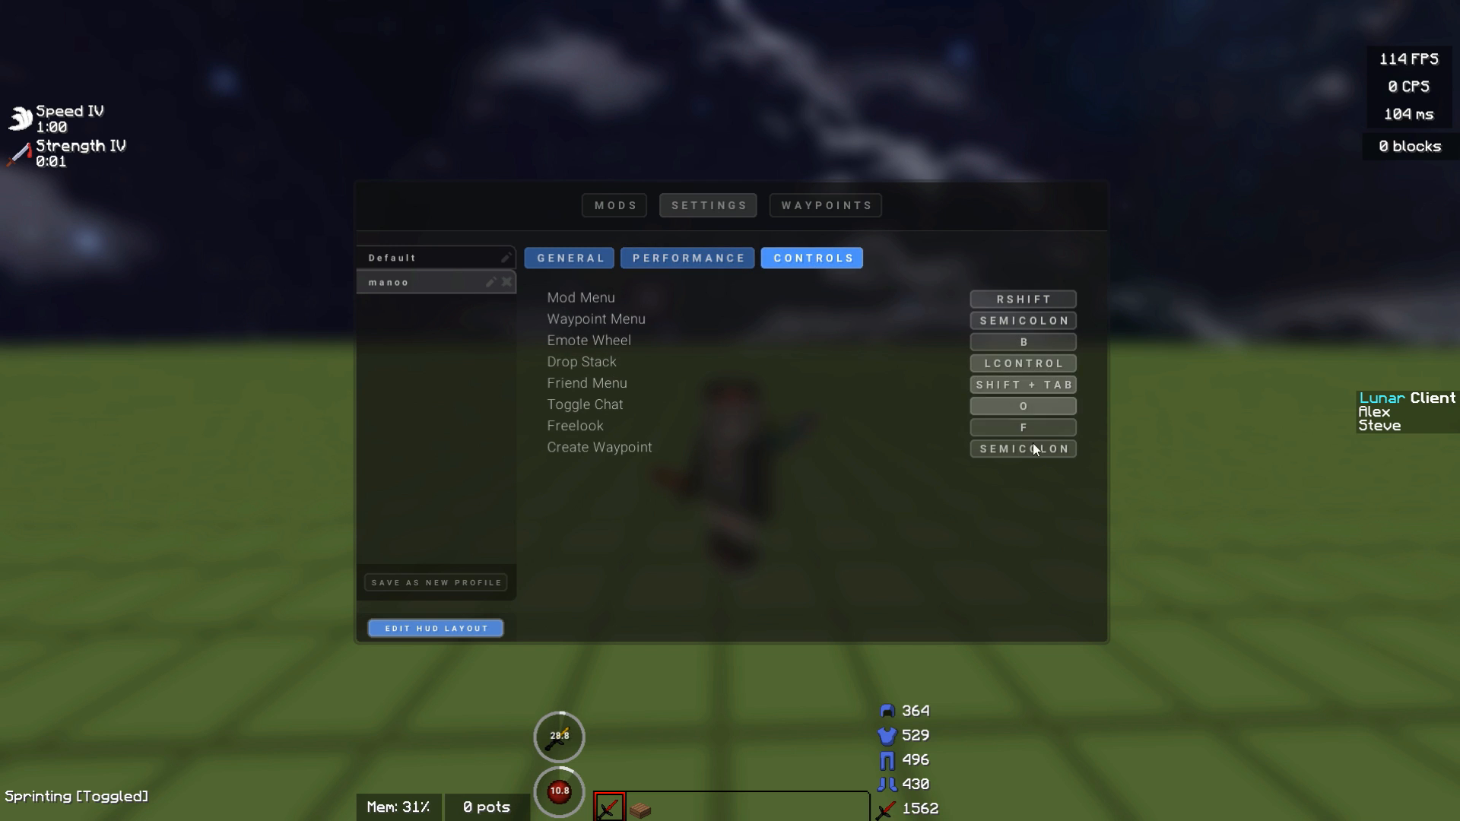
pyautogui.click(825, 206)
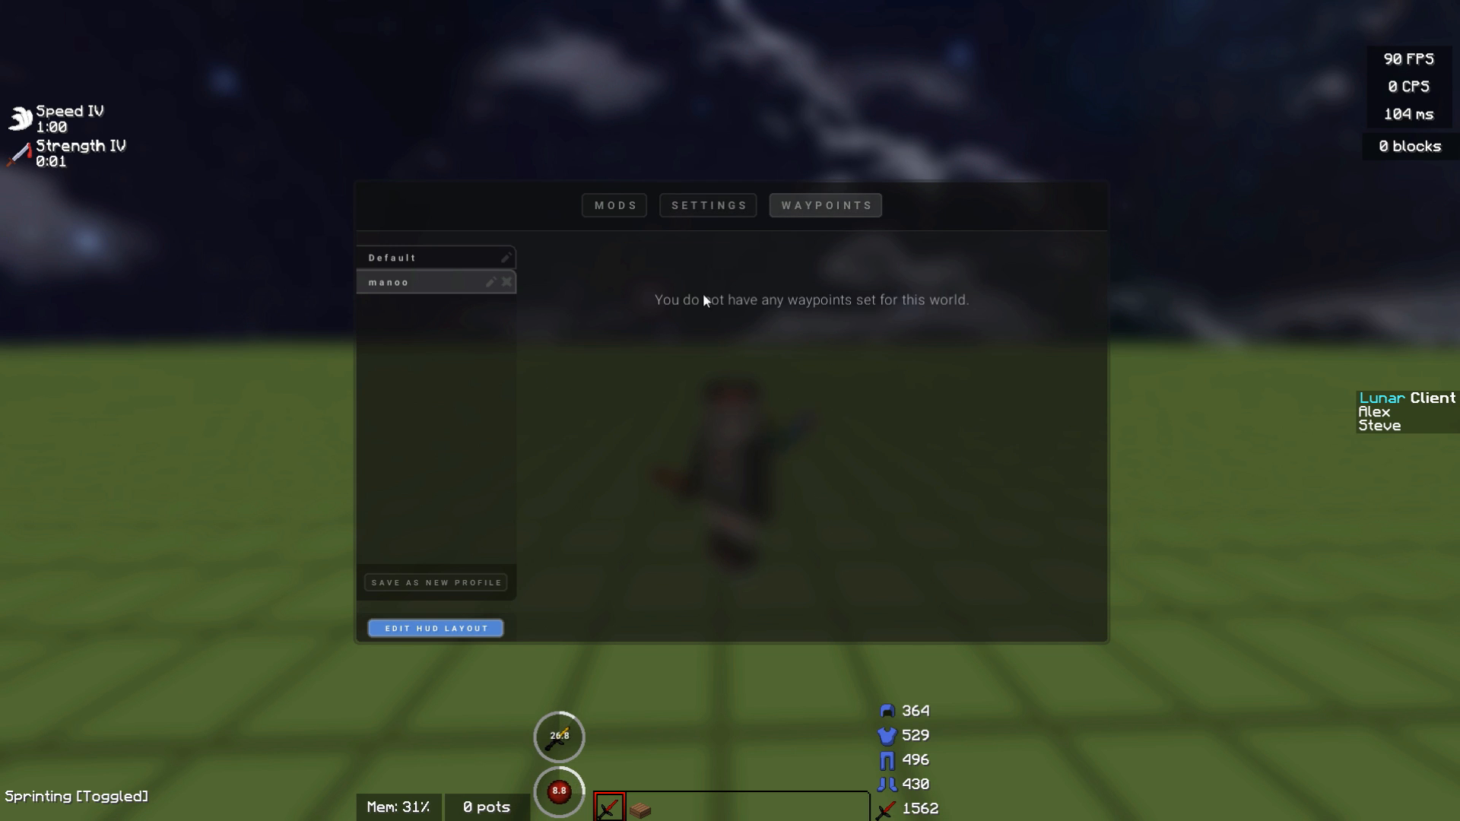
pyautogui.click(615, 205)
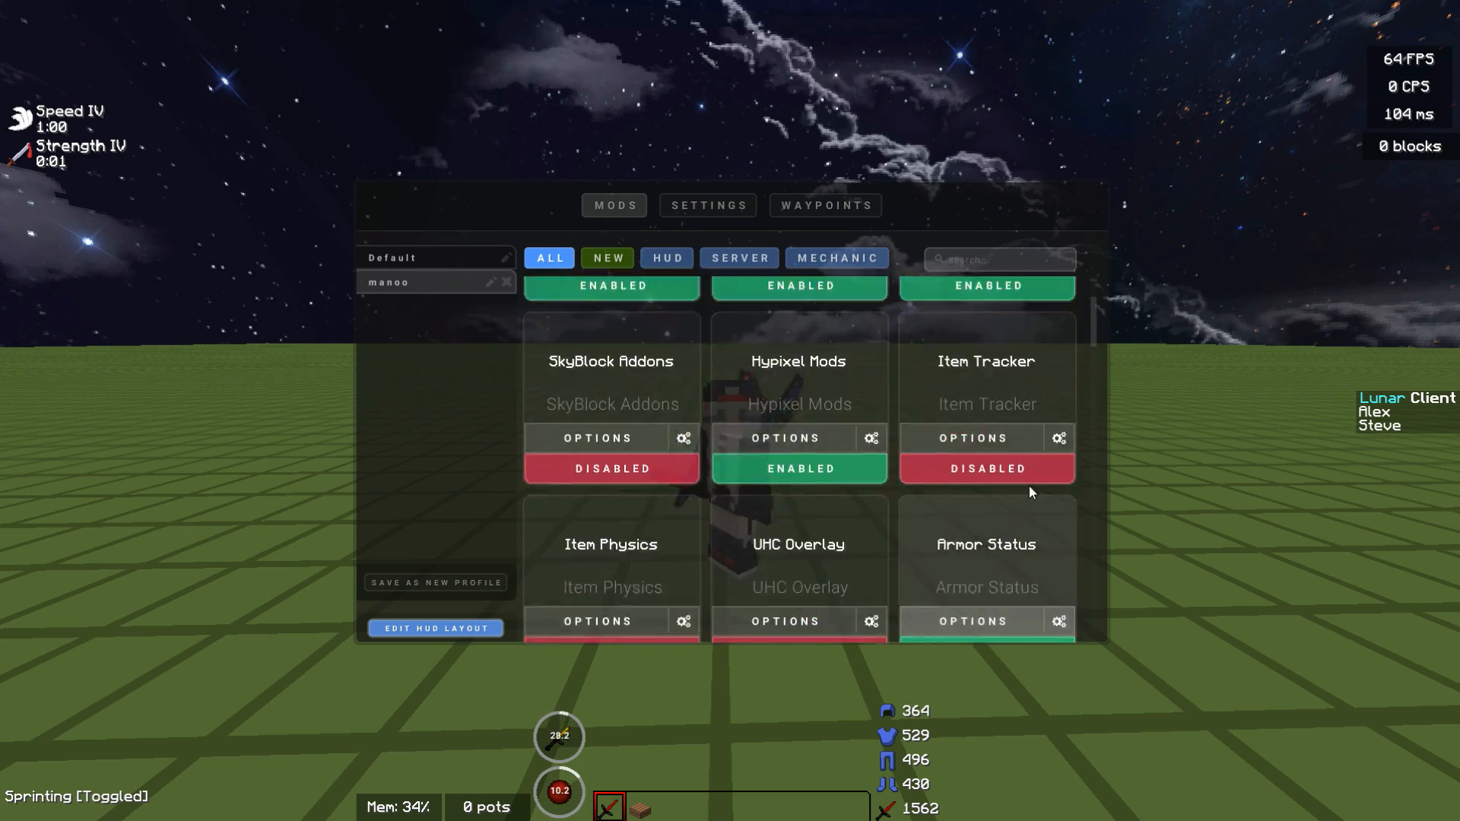
# - Close the mod menu, inspect the hotbar slot key bindings in Controls, then reach Chat Settings
pyautogui.press('Escape')
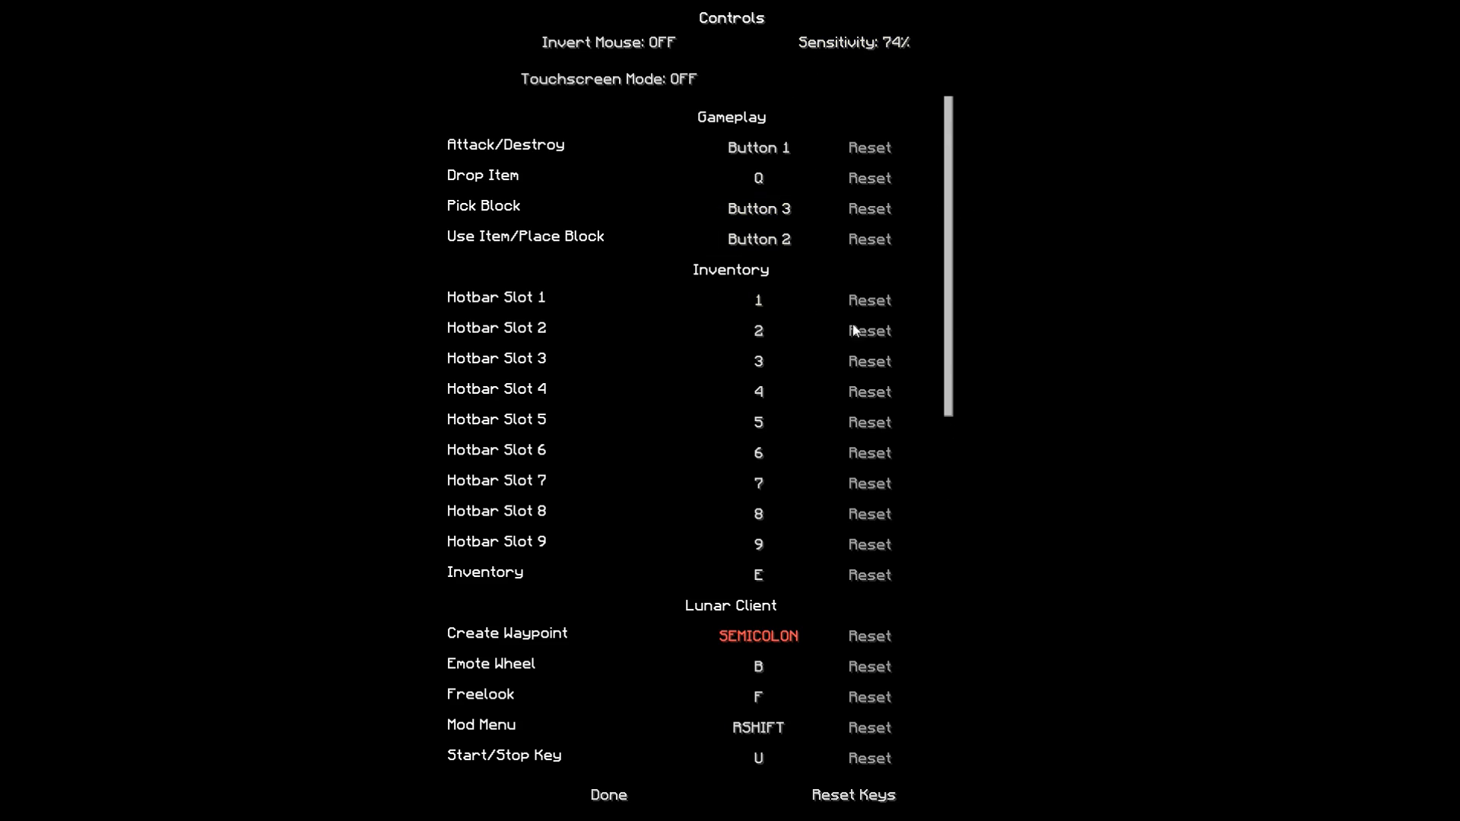
pyautogui.click(758, 391)
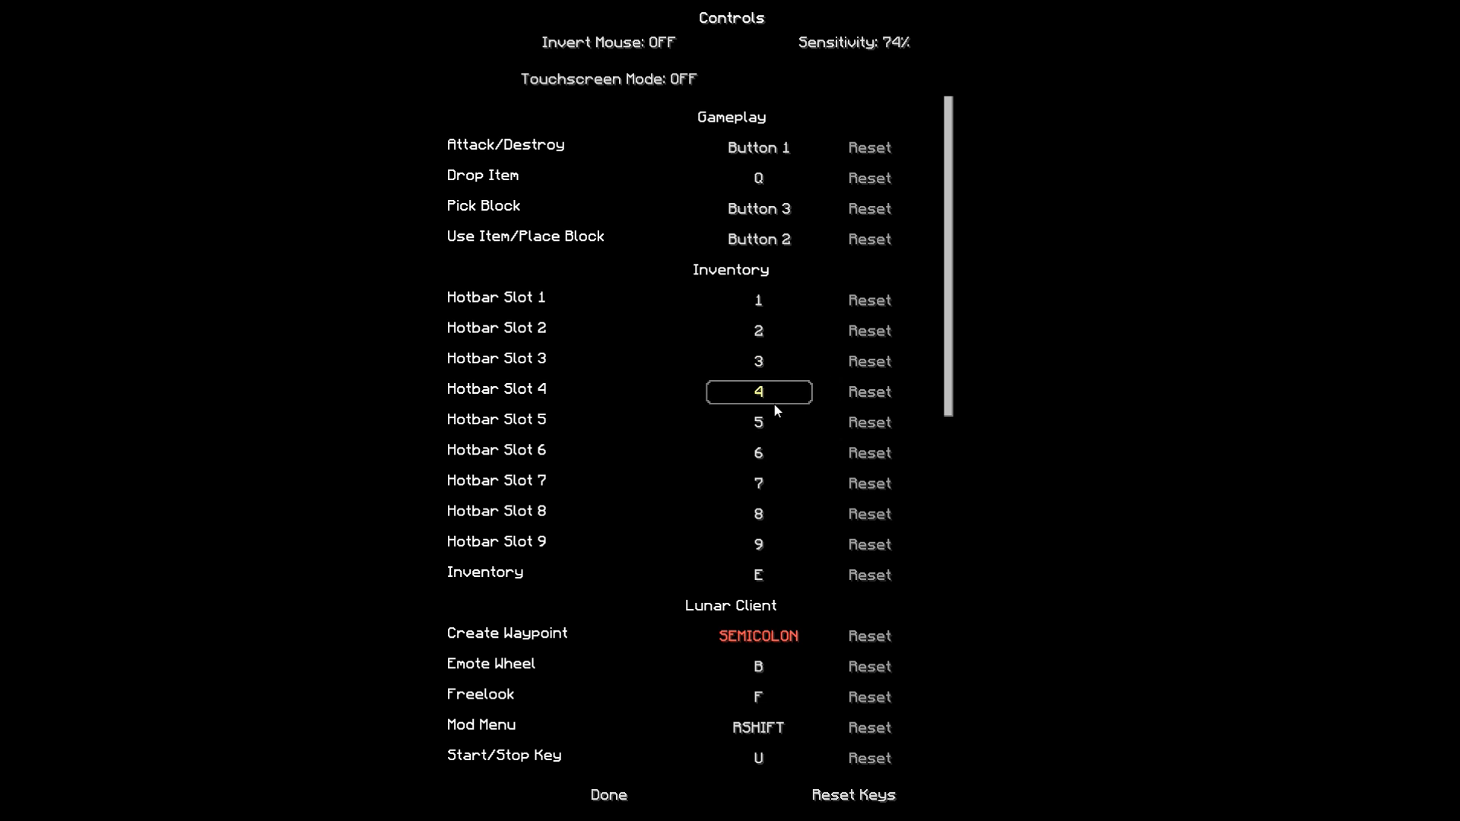
pyautogui.moveTo(741, 414)
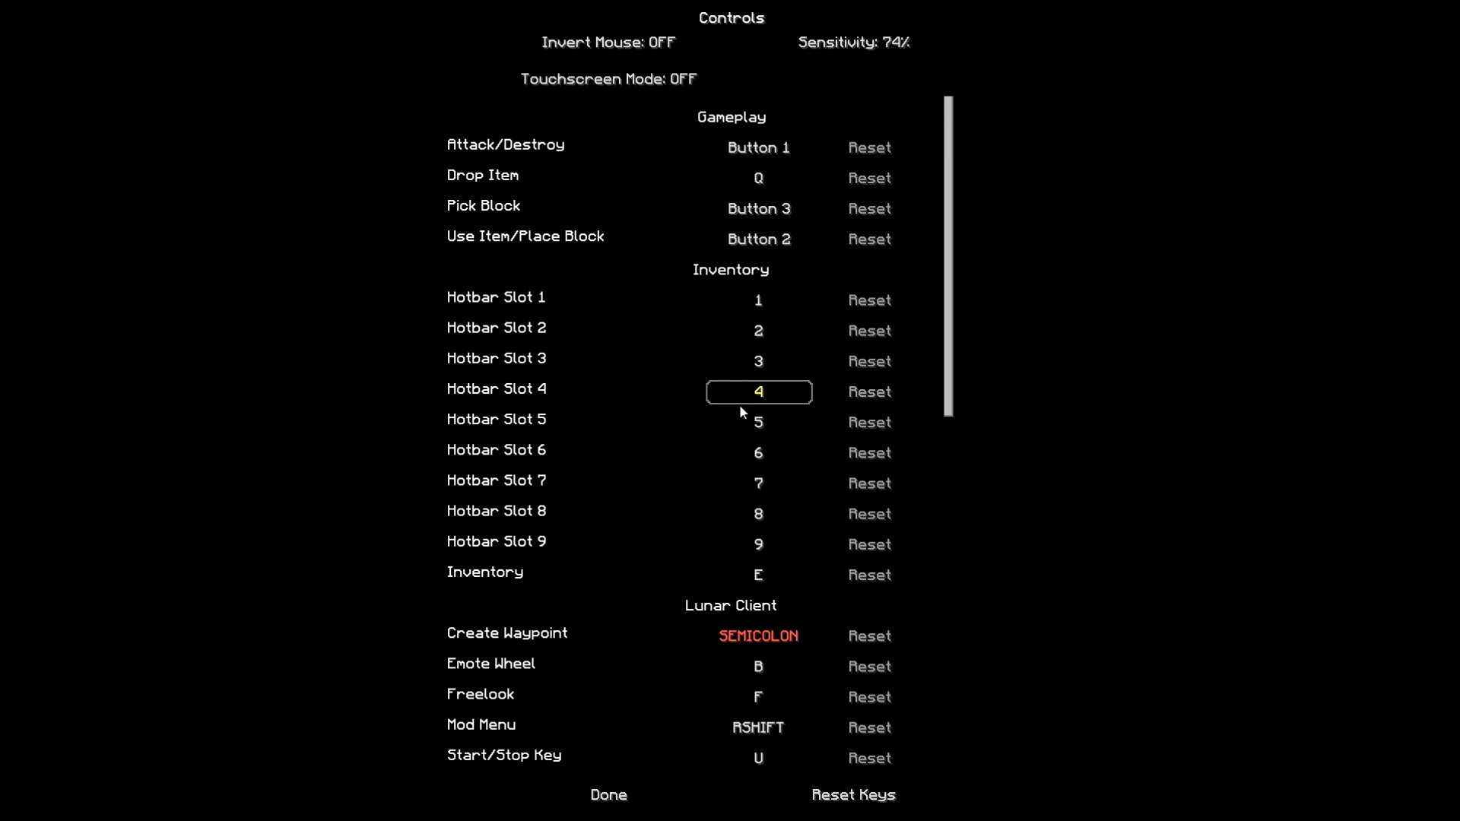
pyautogui.scroll(-3)
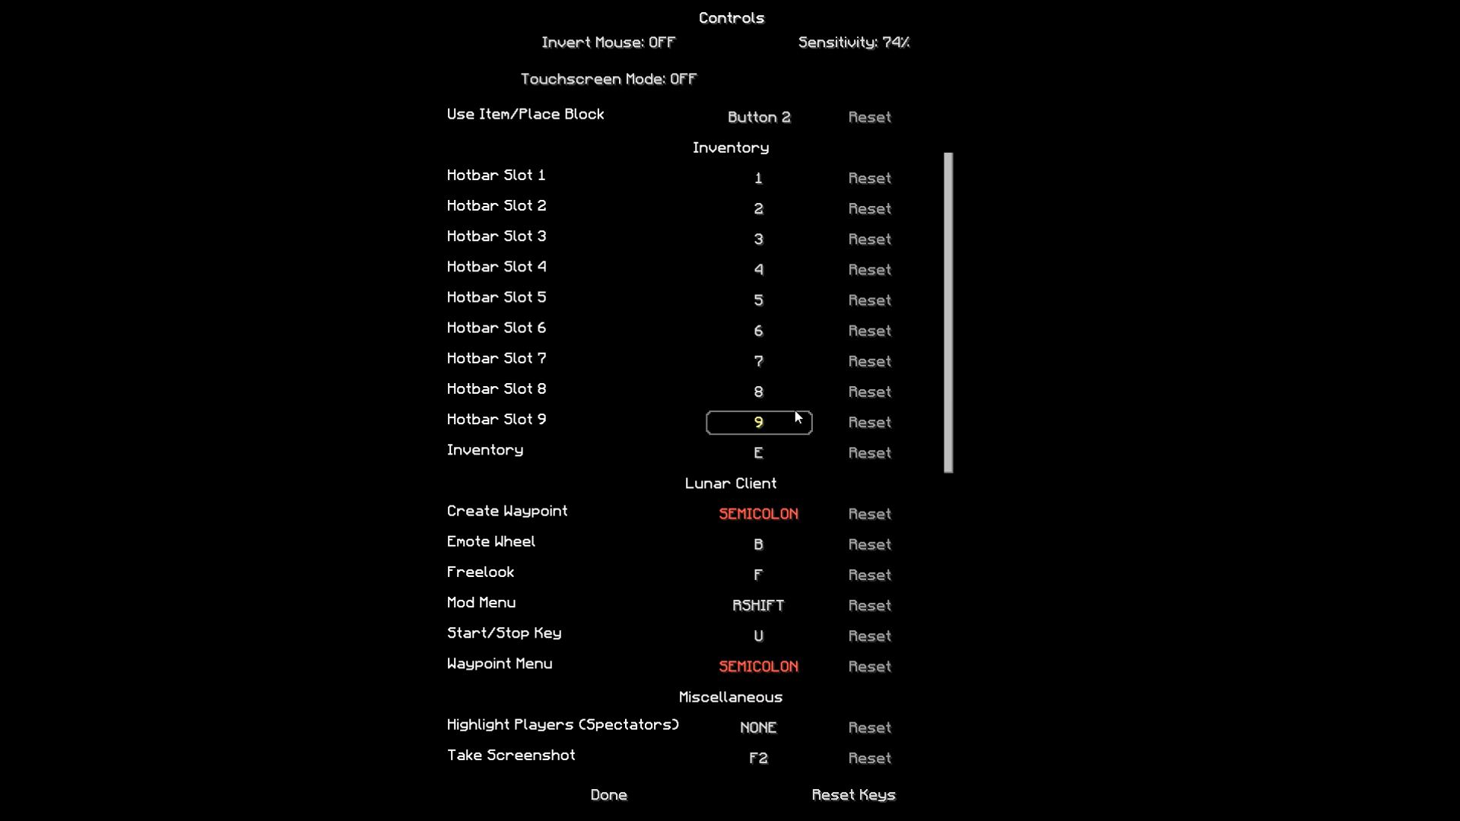
pyautogui.scroll(-3)
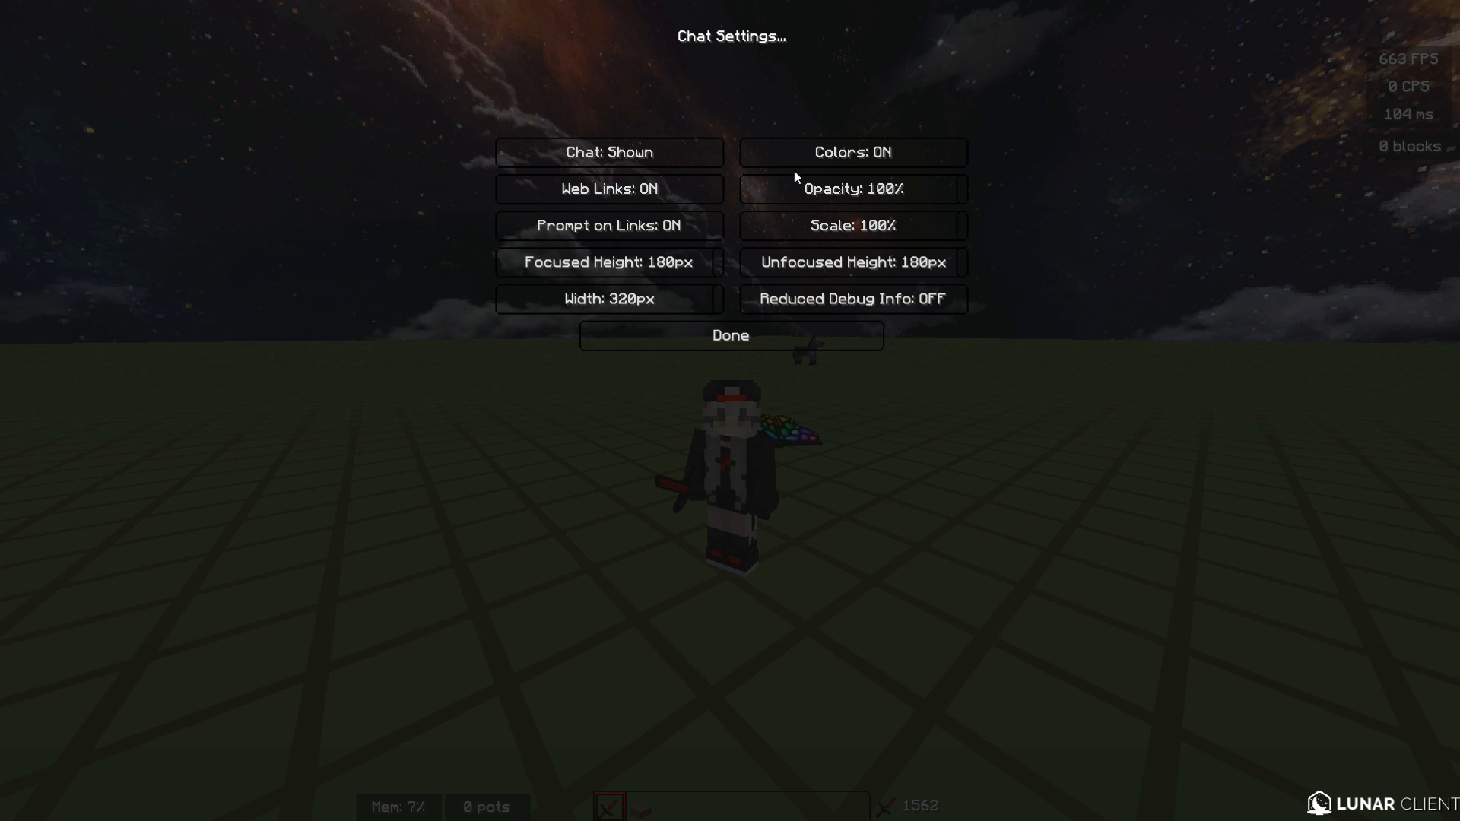
# - Browse the video settings, including the animation and quality subpages
pyautogui.click(730, 335)
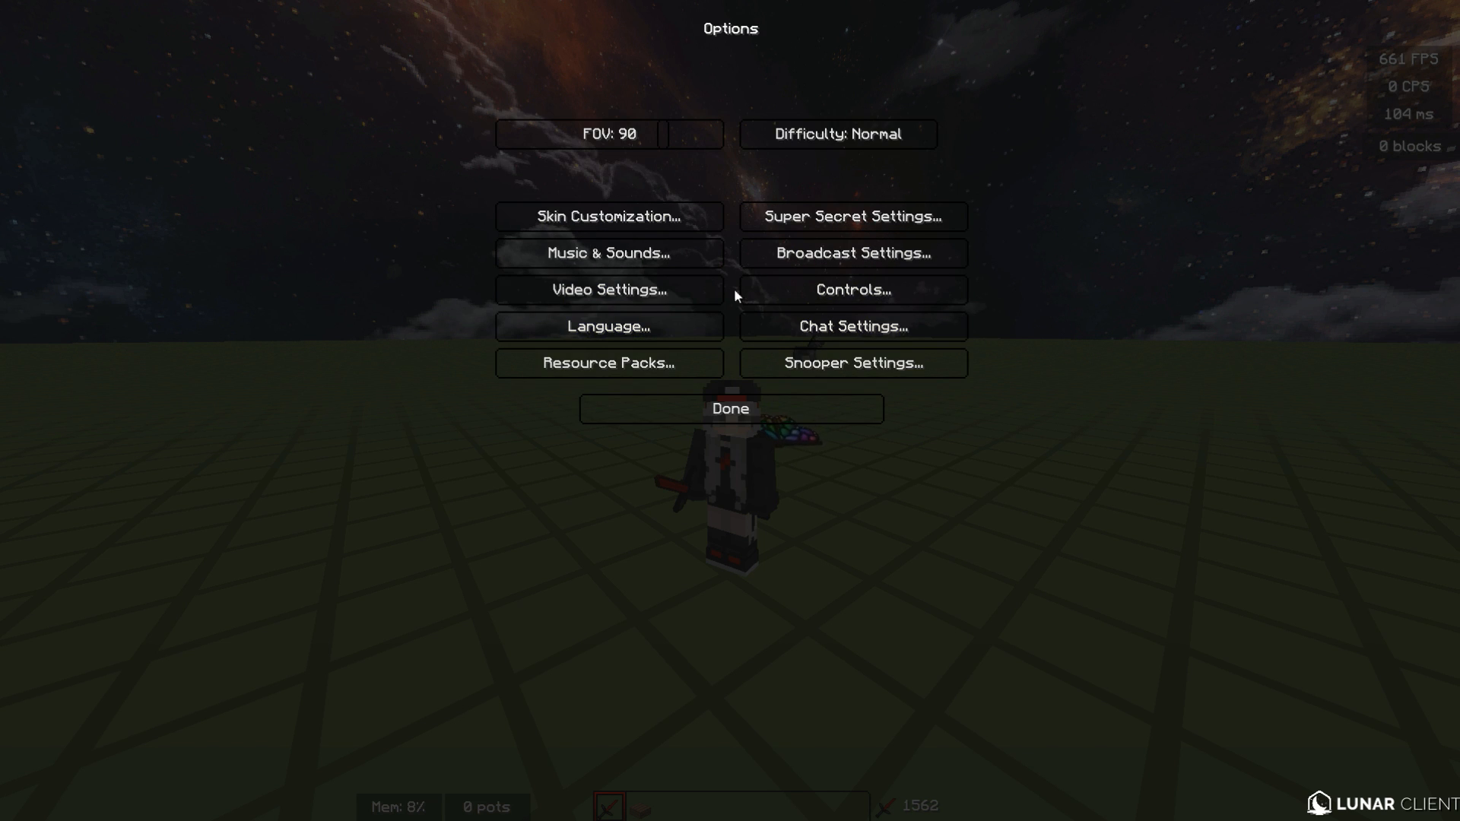
pyautogui.click(608, 290)
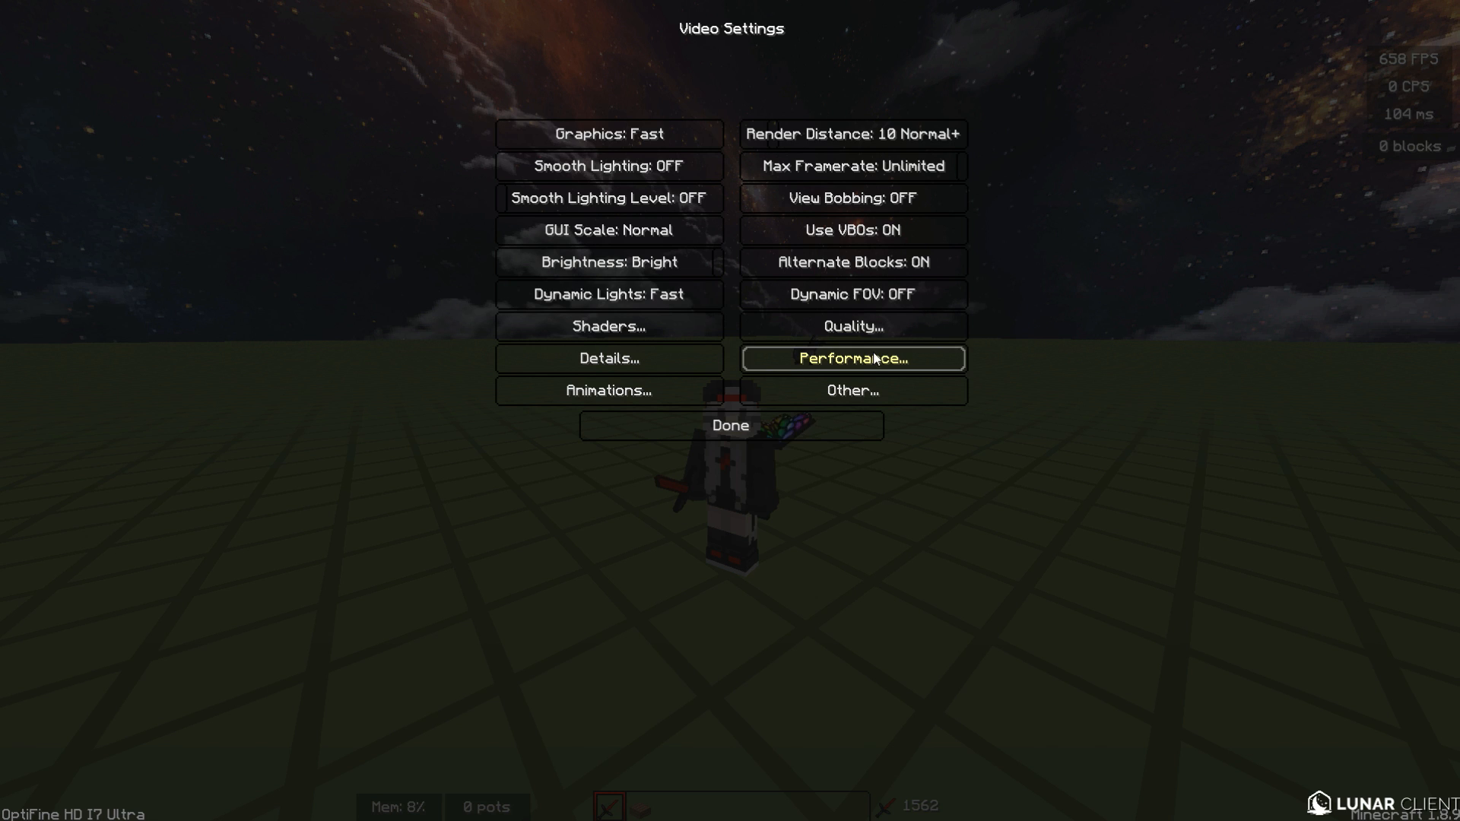
pyautogui.click(608, 358)
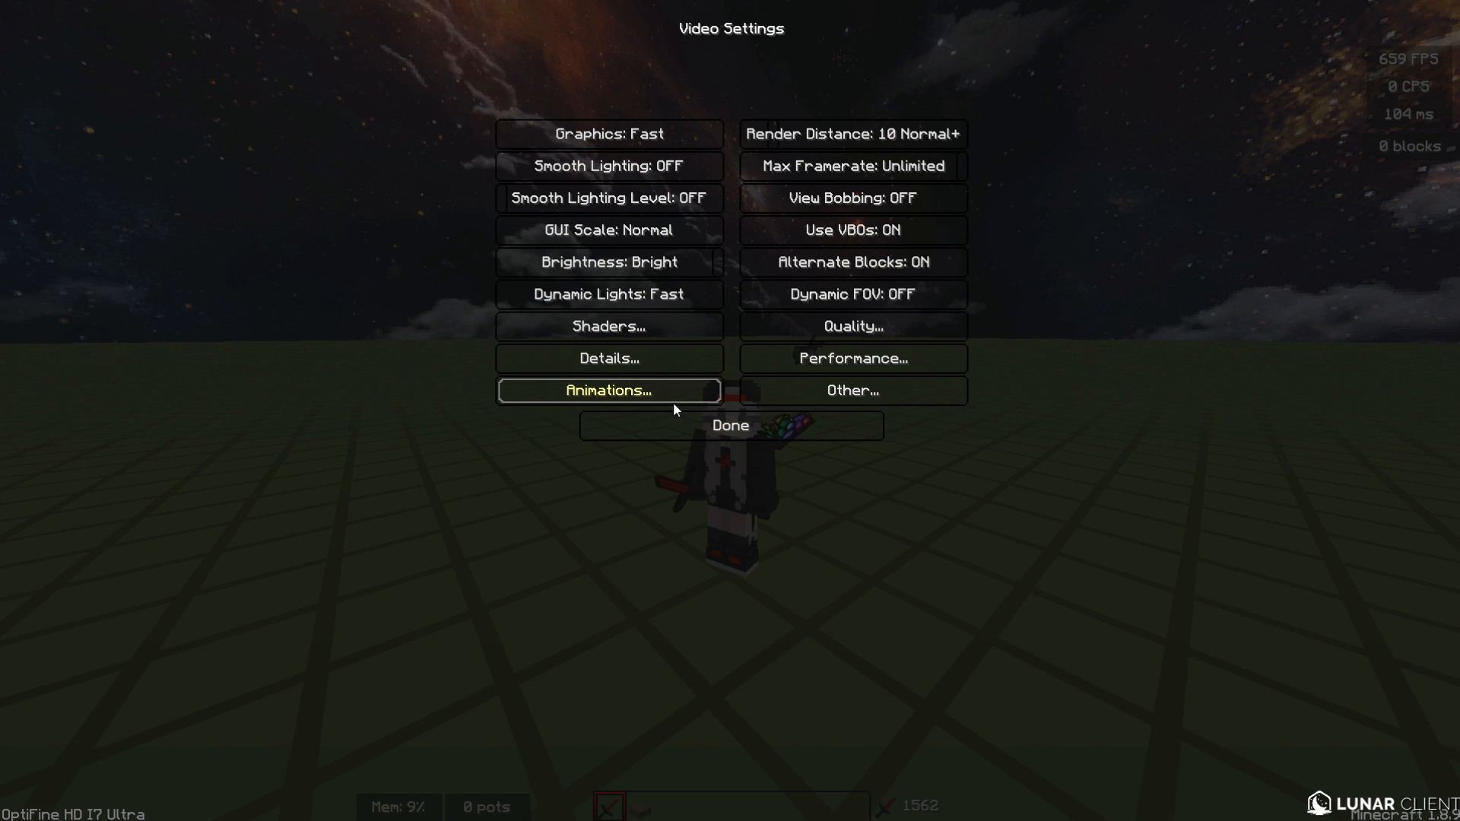
pyautogui.click(608, 390)
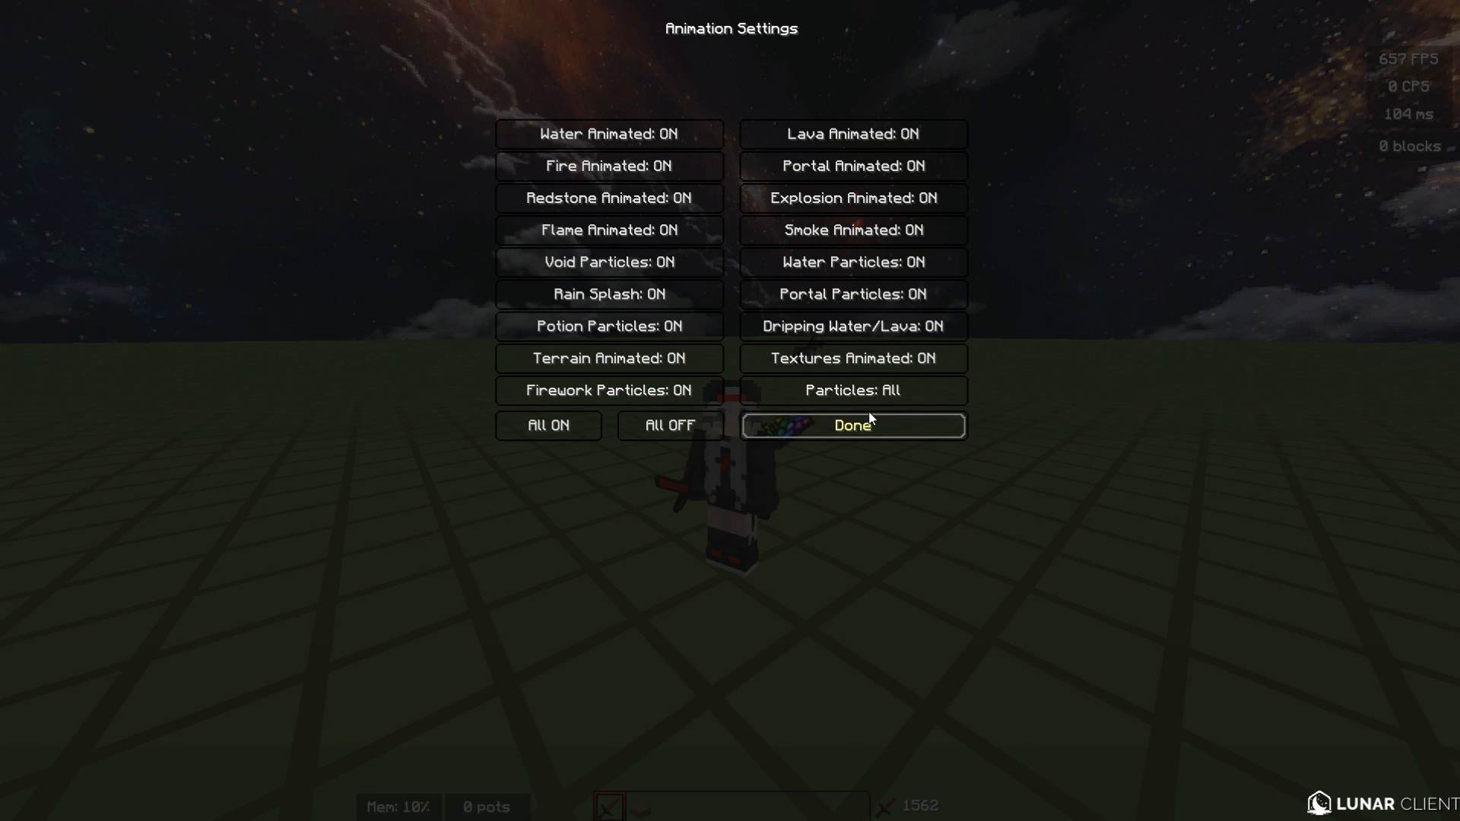
pyautogui.click(853, 426)
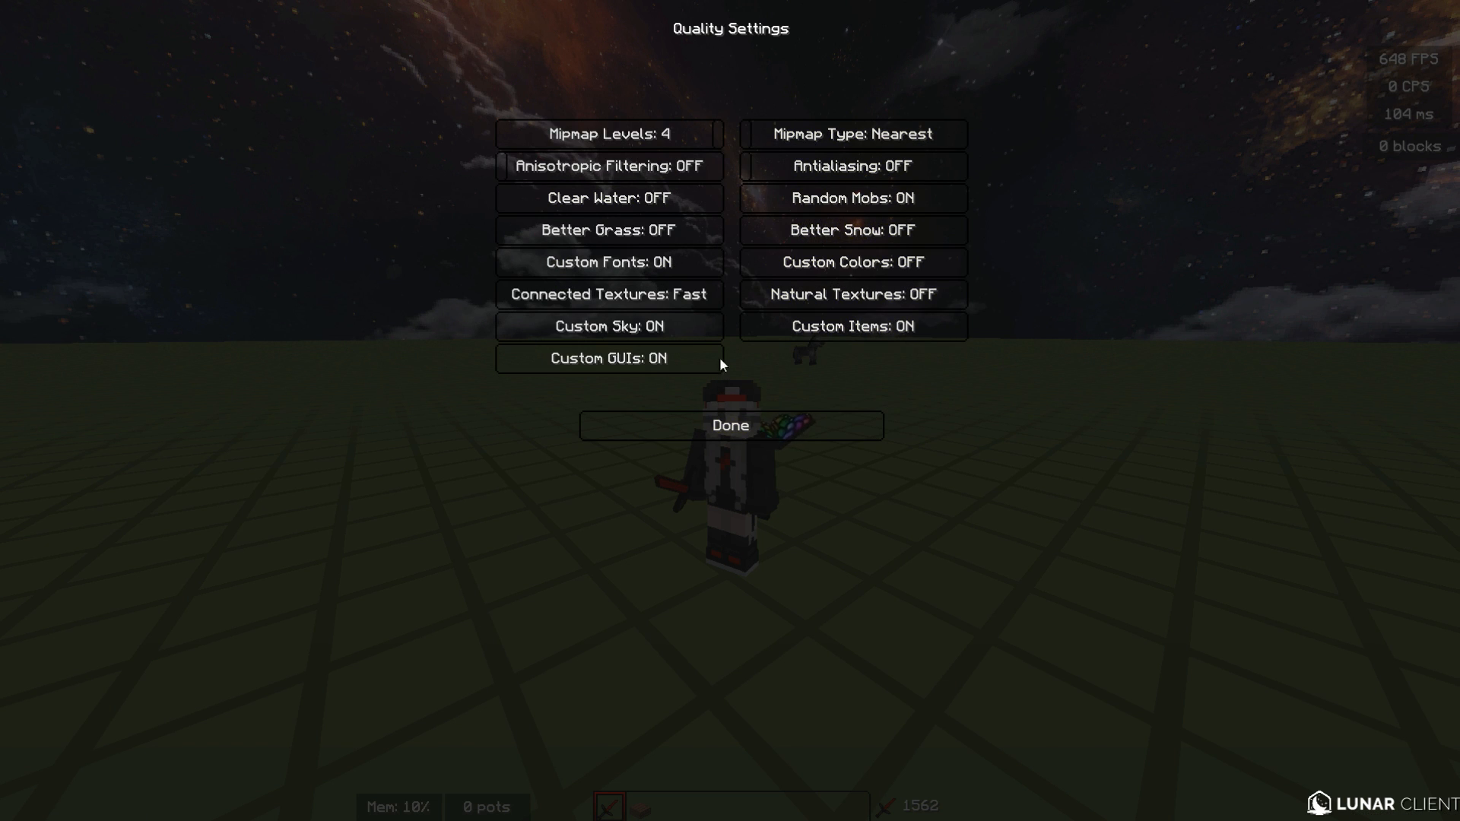
# - Close video settings and save the current Lunar mod setup as a new profile
pyautogui.click(729, 425)
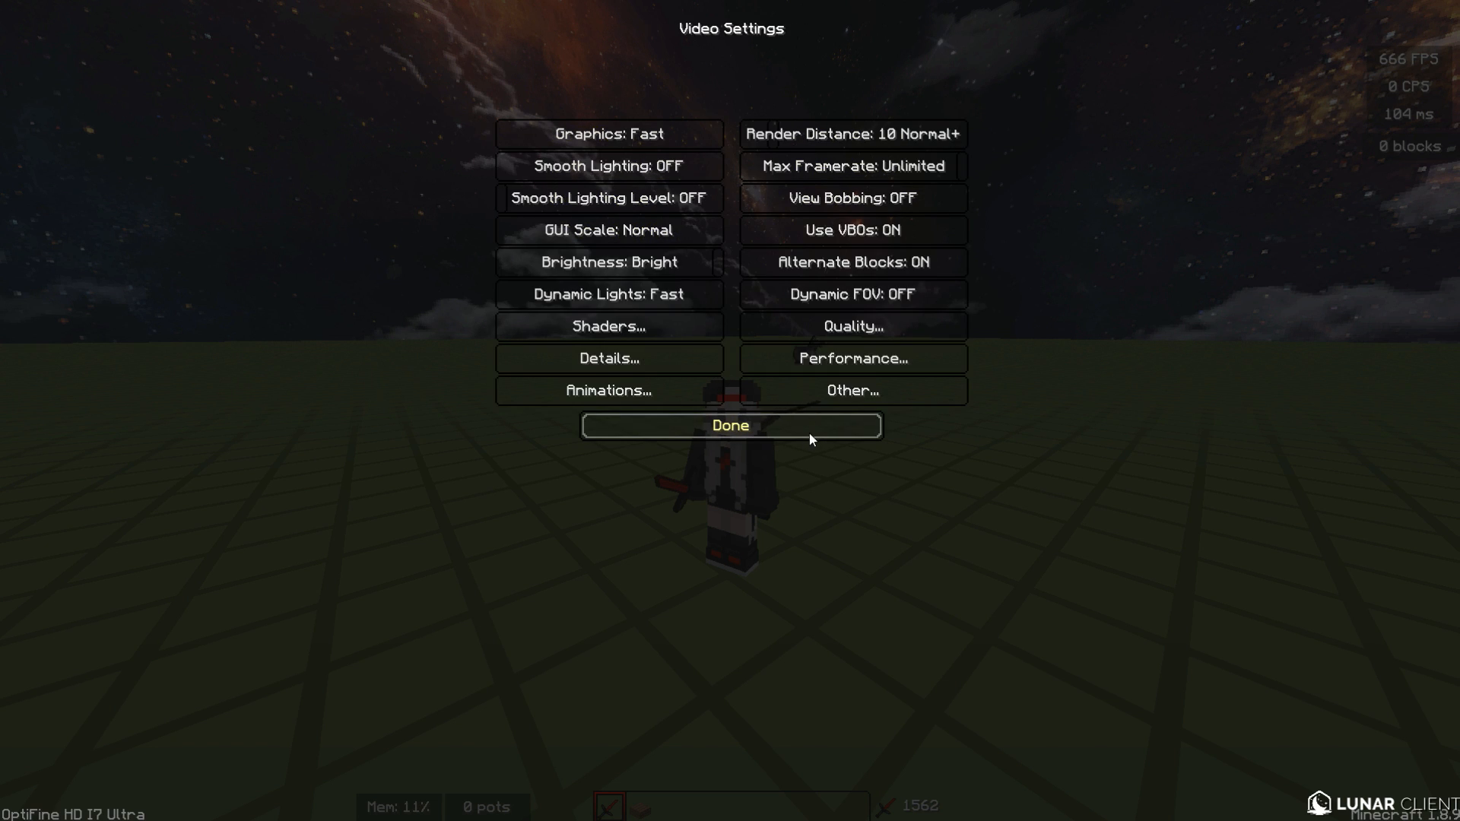
pyautogui.click(730, 426)
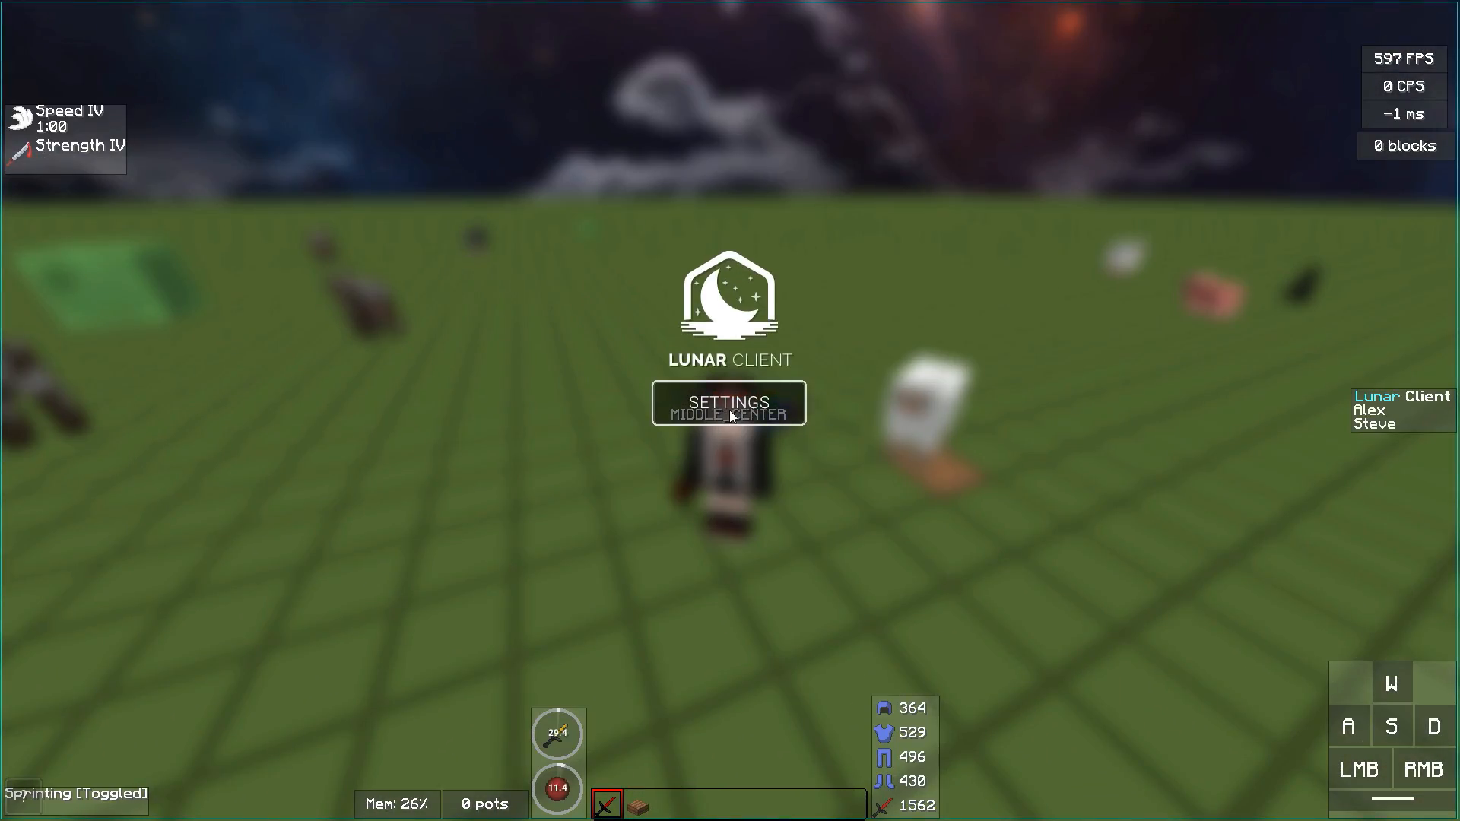
pyautogui.click(728, 403)
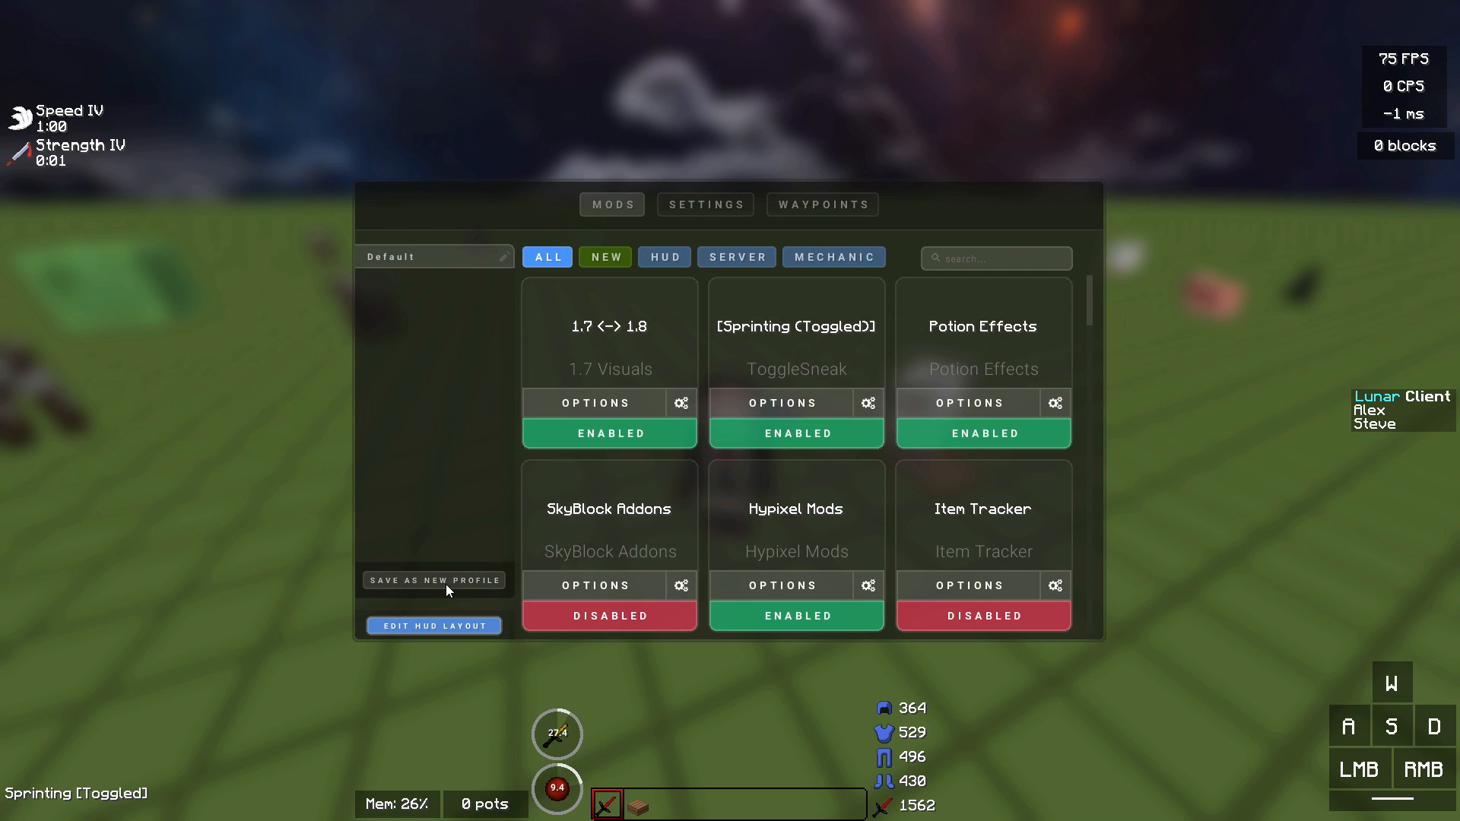
pyautogui.click(433, 580)
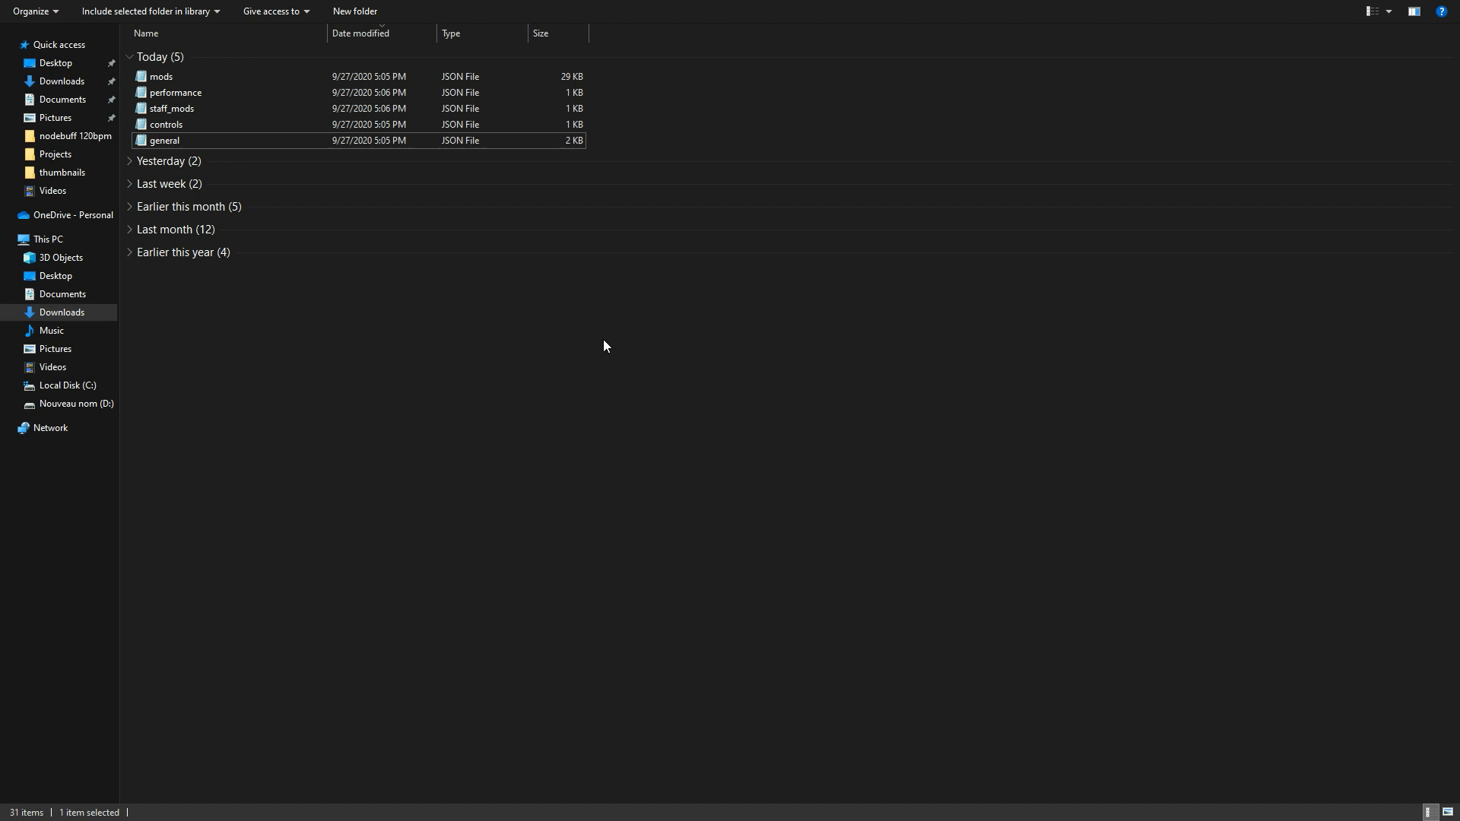
pyautogui.moveTo(689, 424)
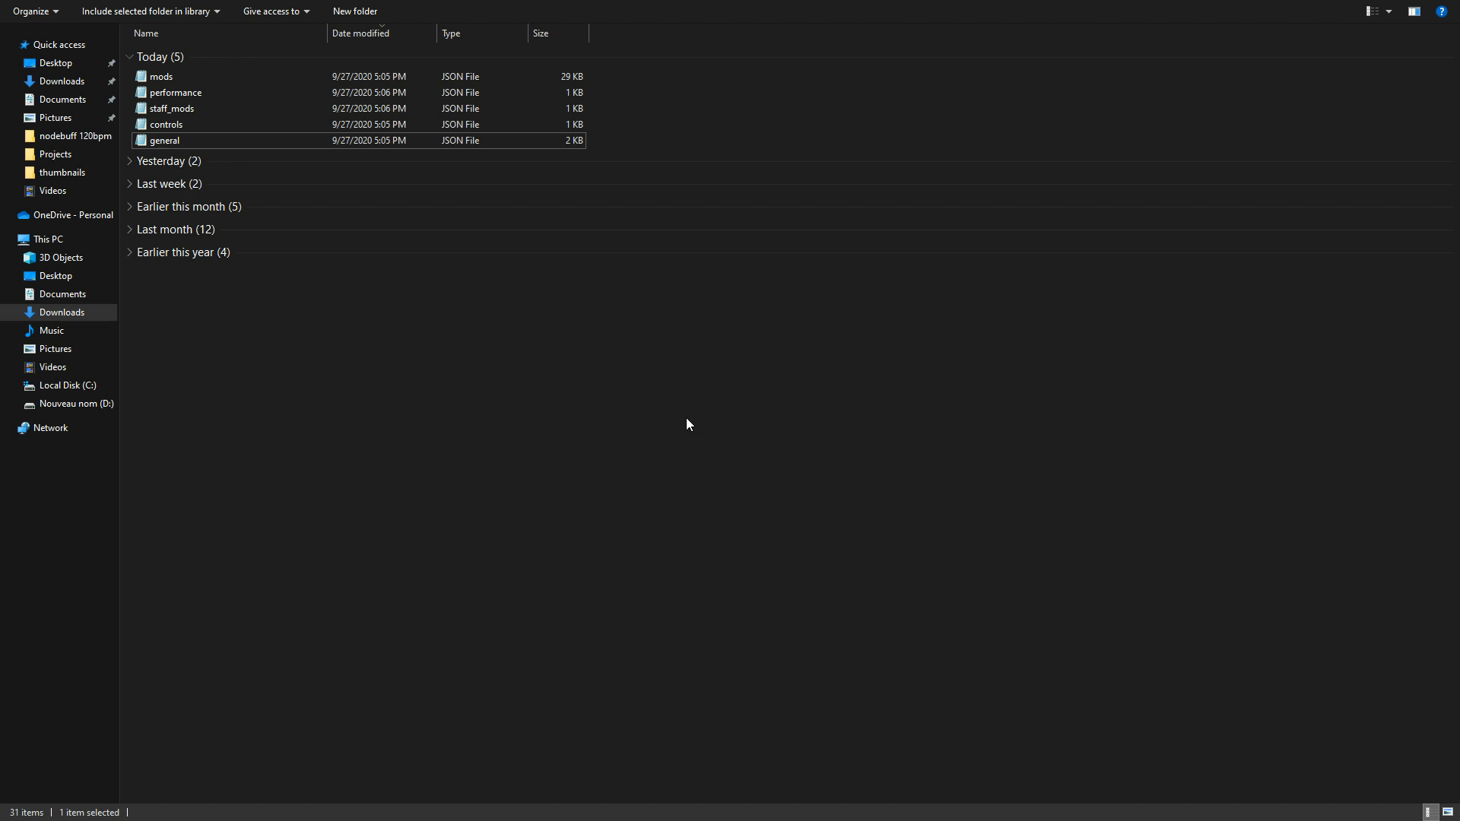
pyautogui.moveTo(565, 461)
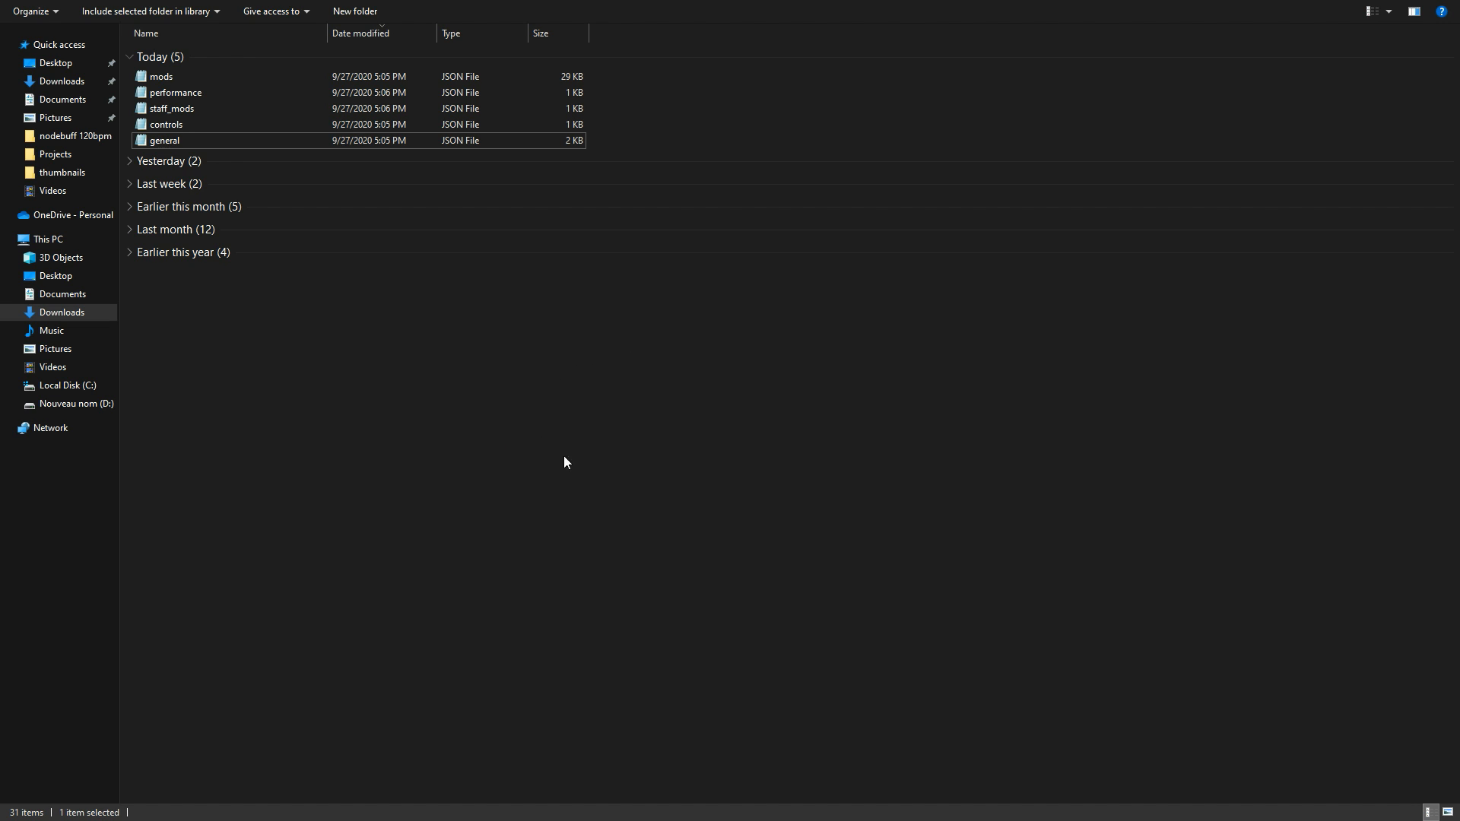
pyautogui.moveTo(493, 251)
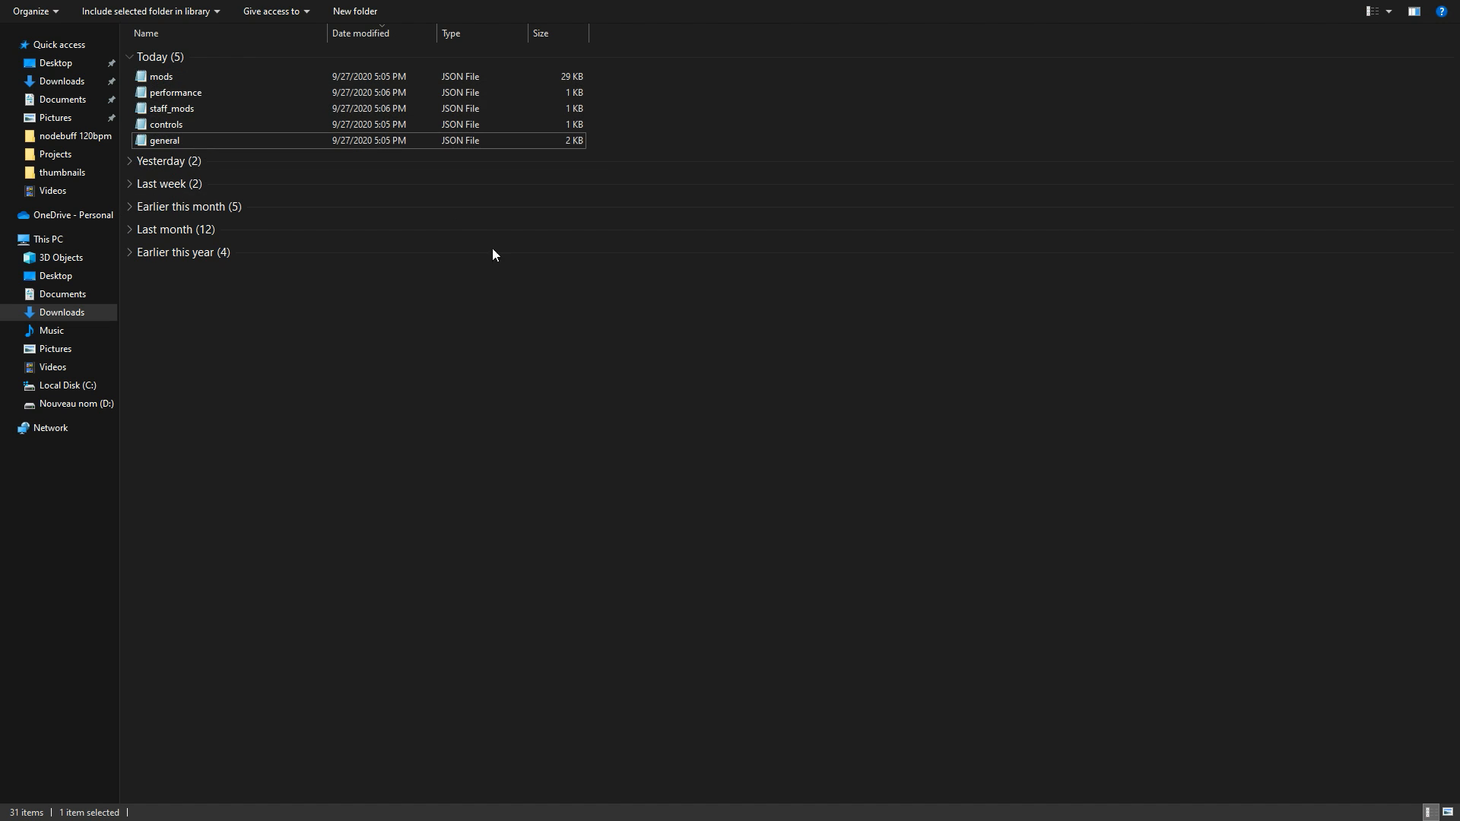
# - Create a 'manoo' folder in Downloads holding the five profile JSON files
pyautogui.rightClick(494, 254)
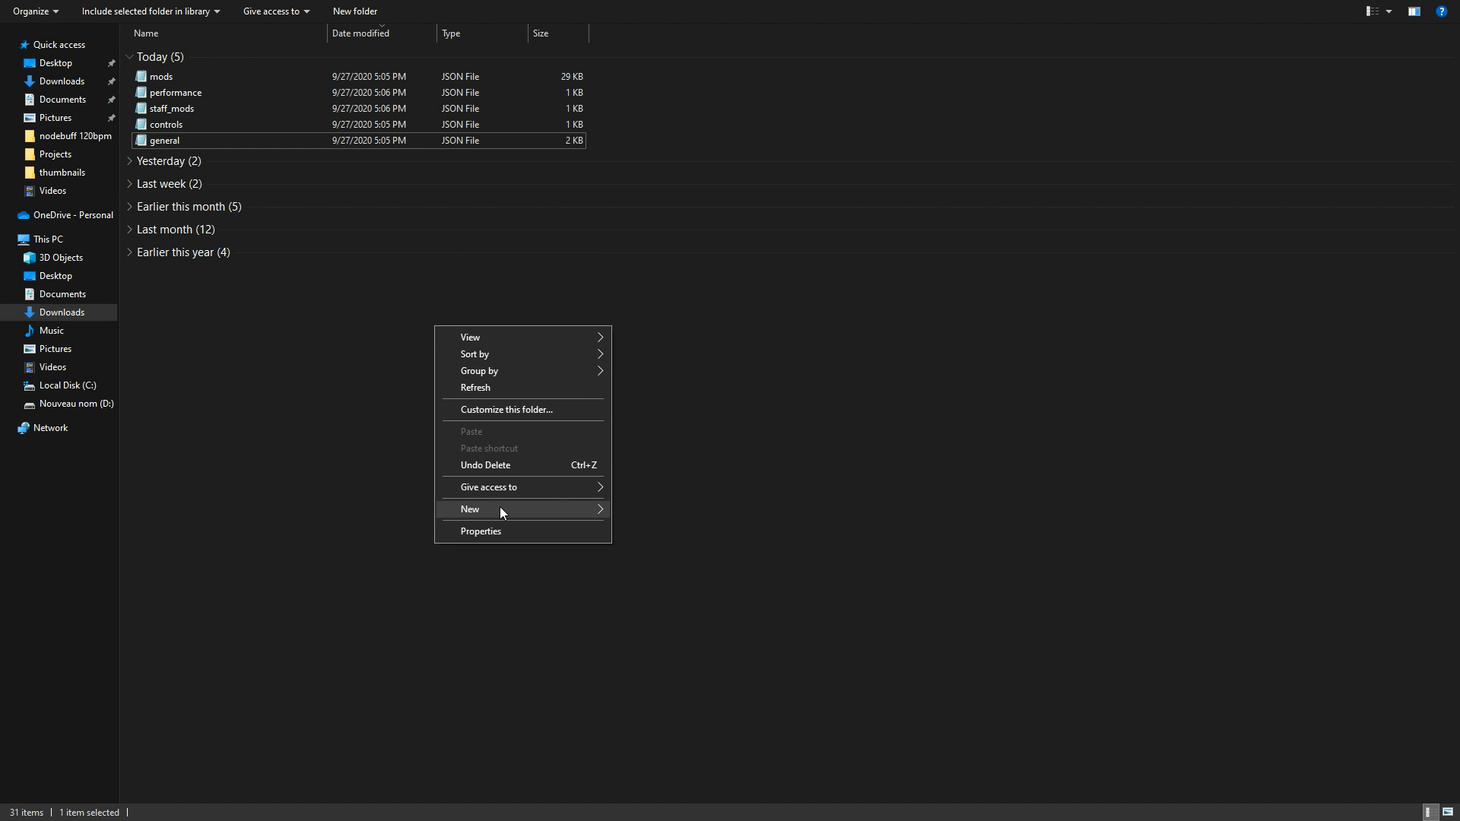
pyautogui.click(500, 509)
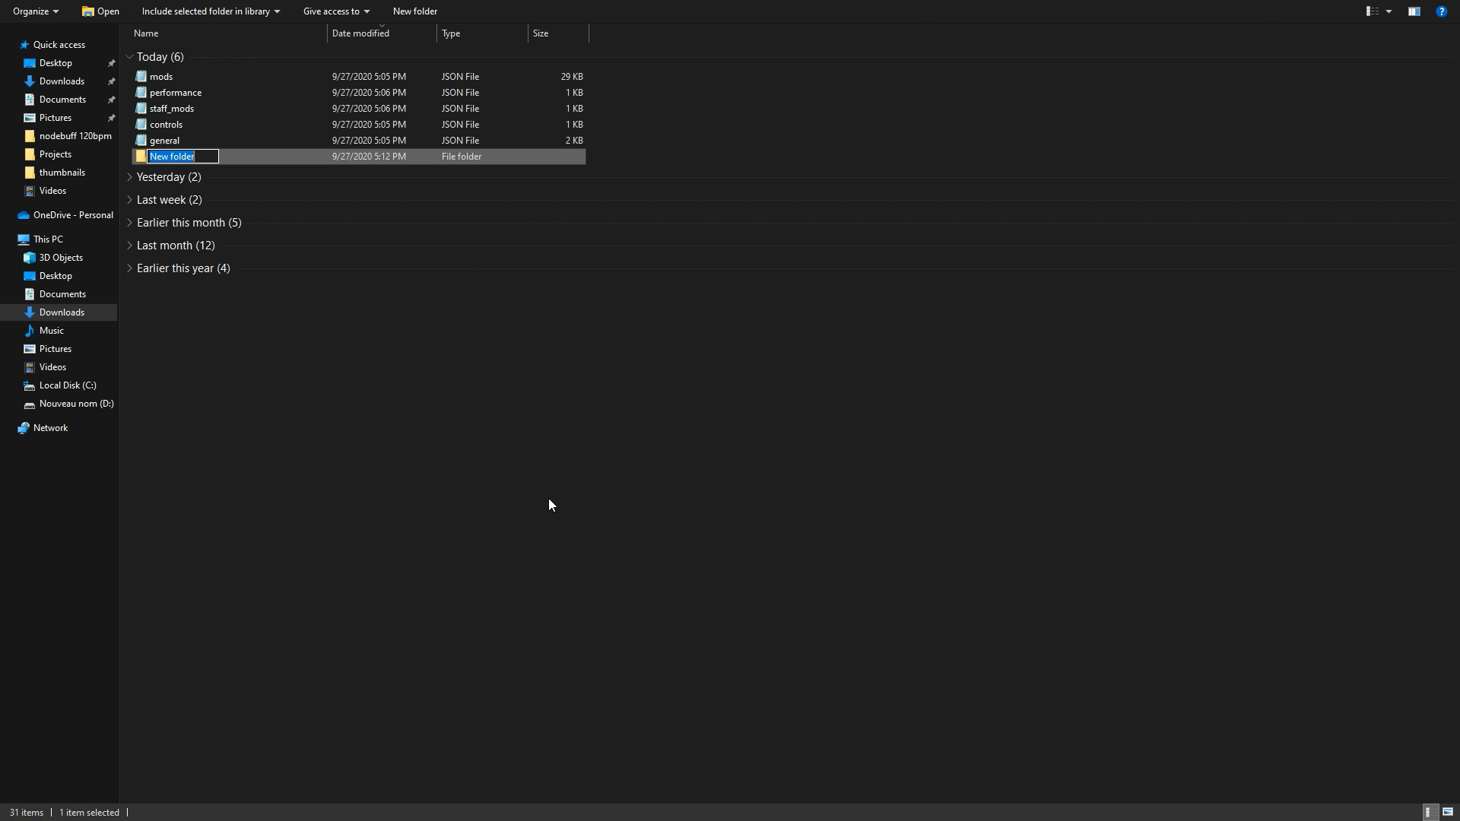
pyautogui.write('manoo')
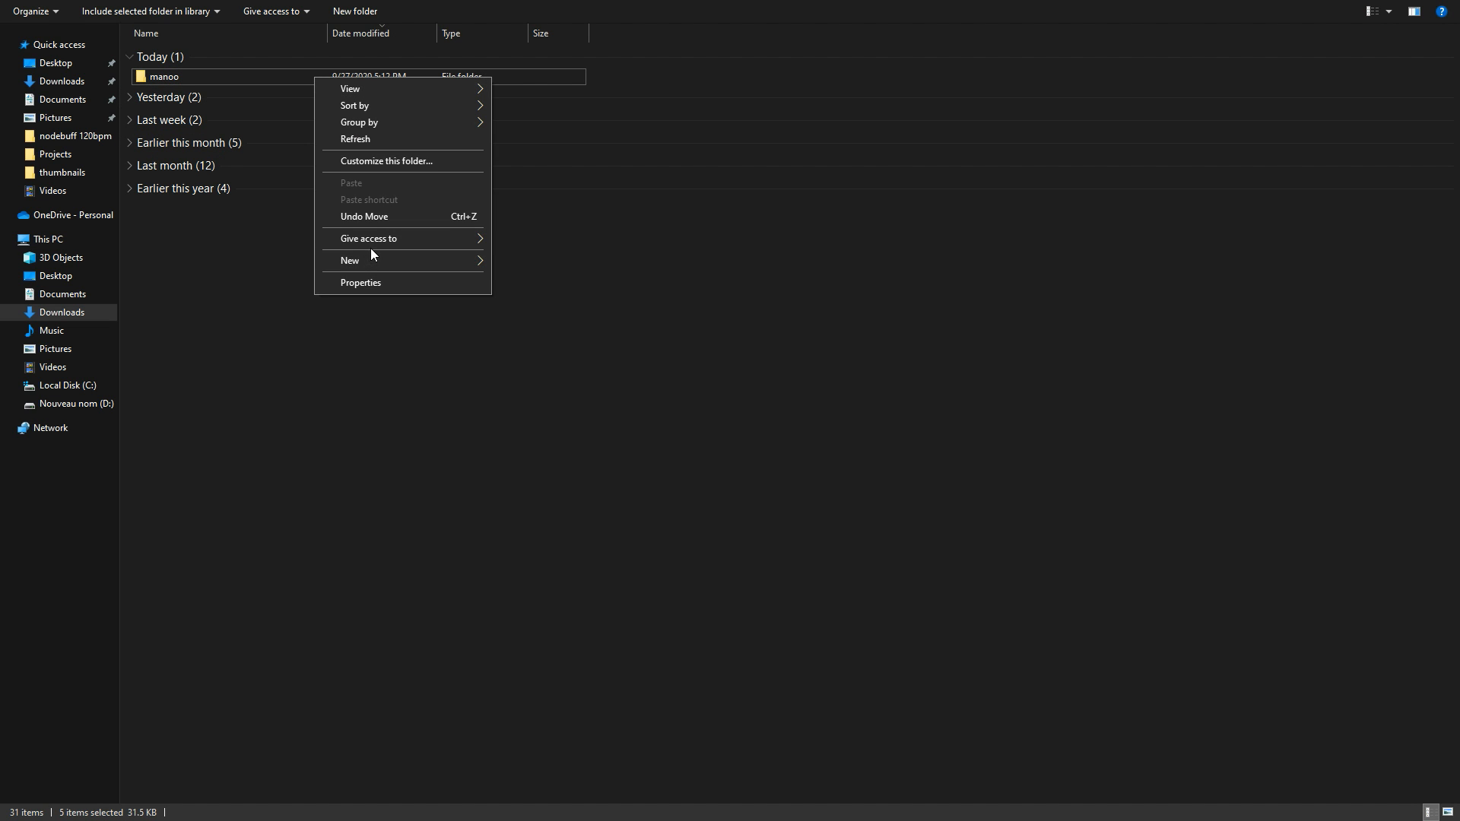
pyautogui.click(447, 171)
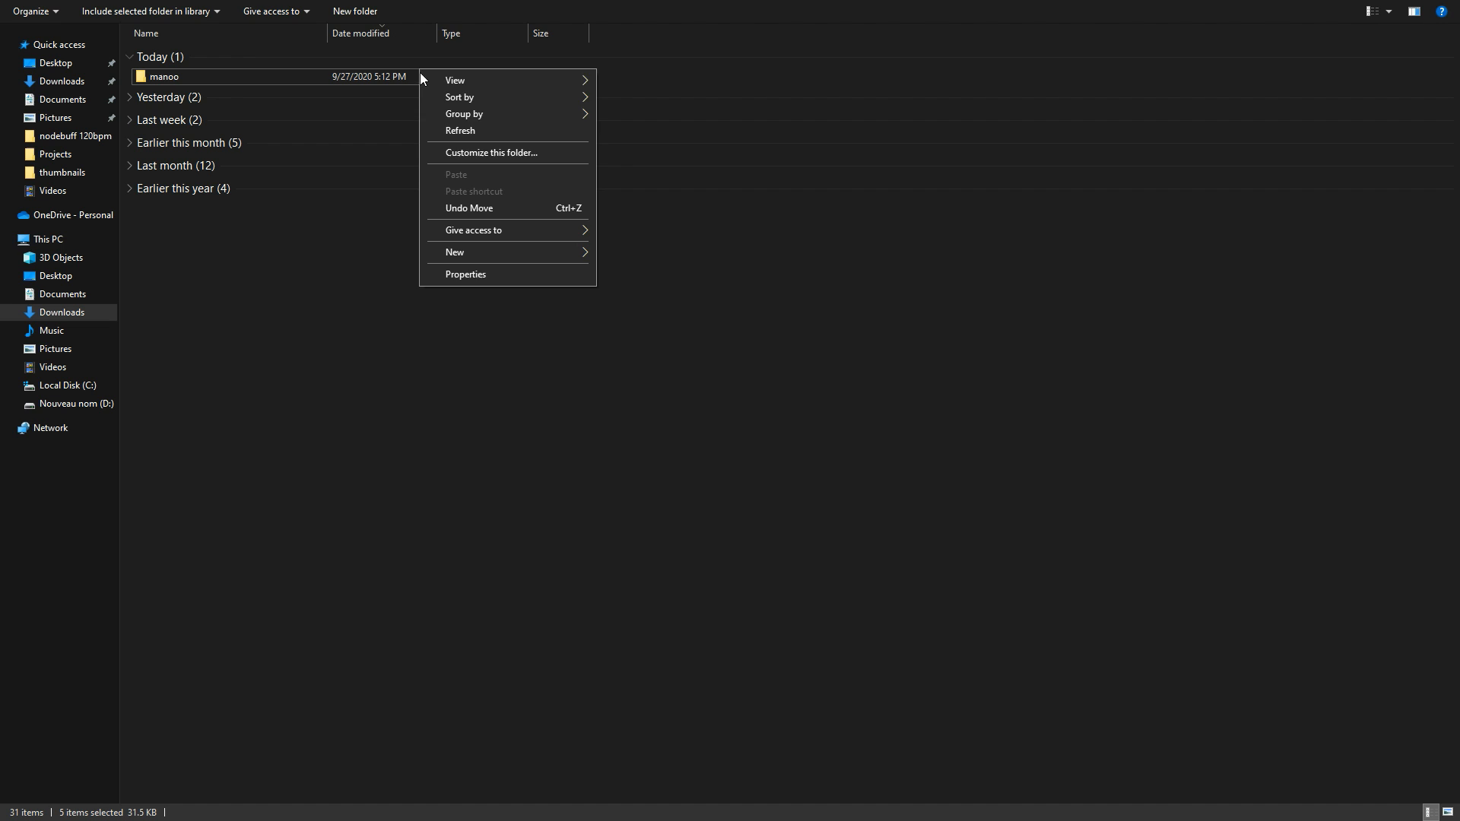
pyautogui.click(417, 333)
pyautogui.write('%a')
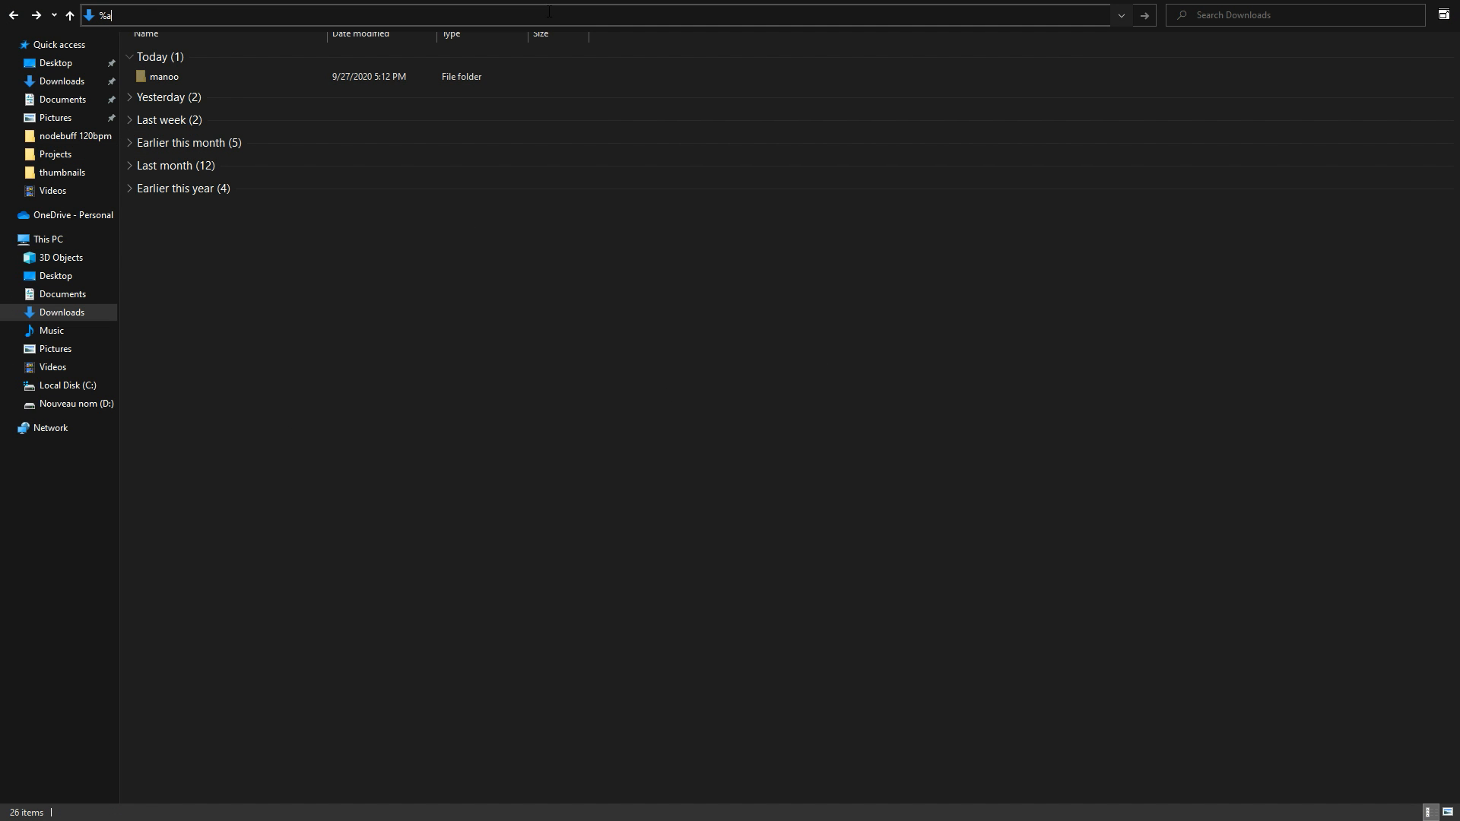
# - Move manoo into %appdata%\.minecraft\config\lunar, refresh, and select profile_manager
pyautogui.press('Enter')
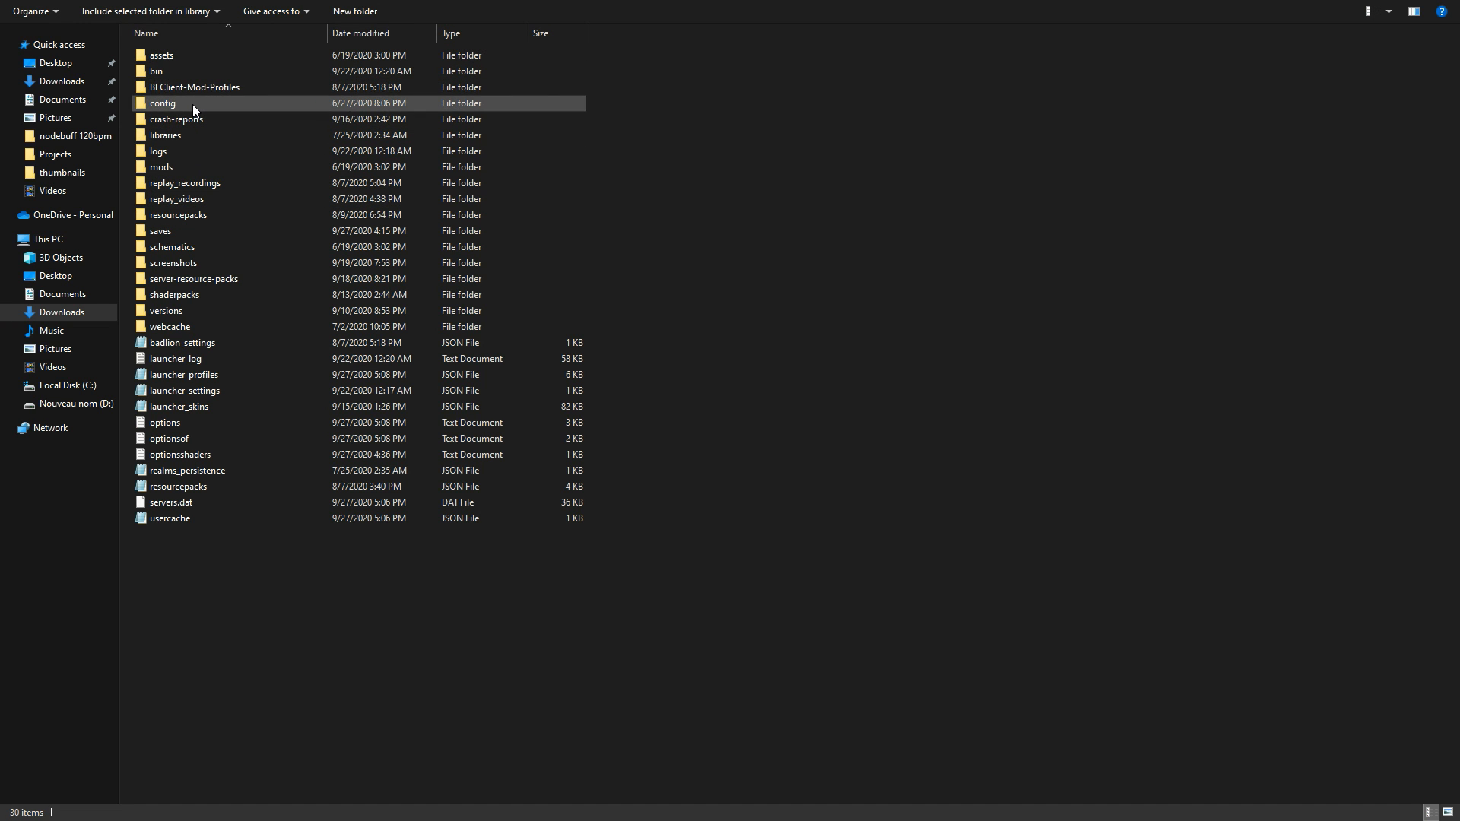
pyautogui.doubleClick(165, 102)
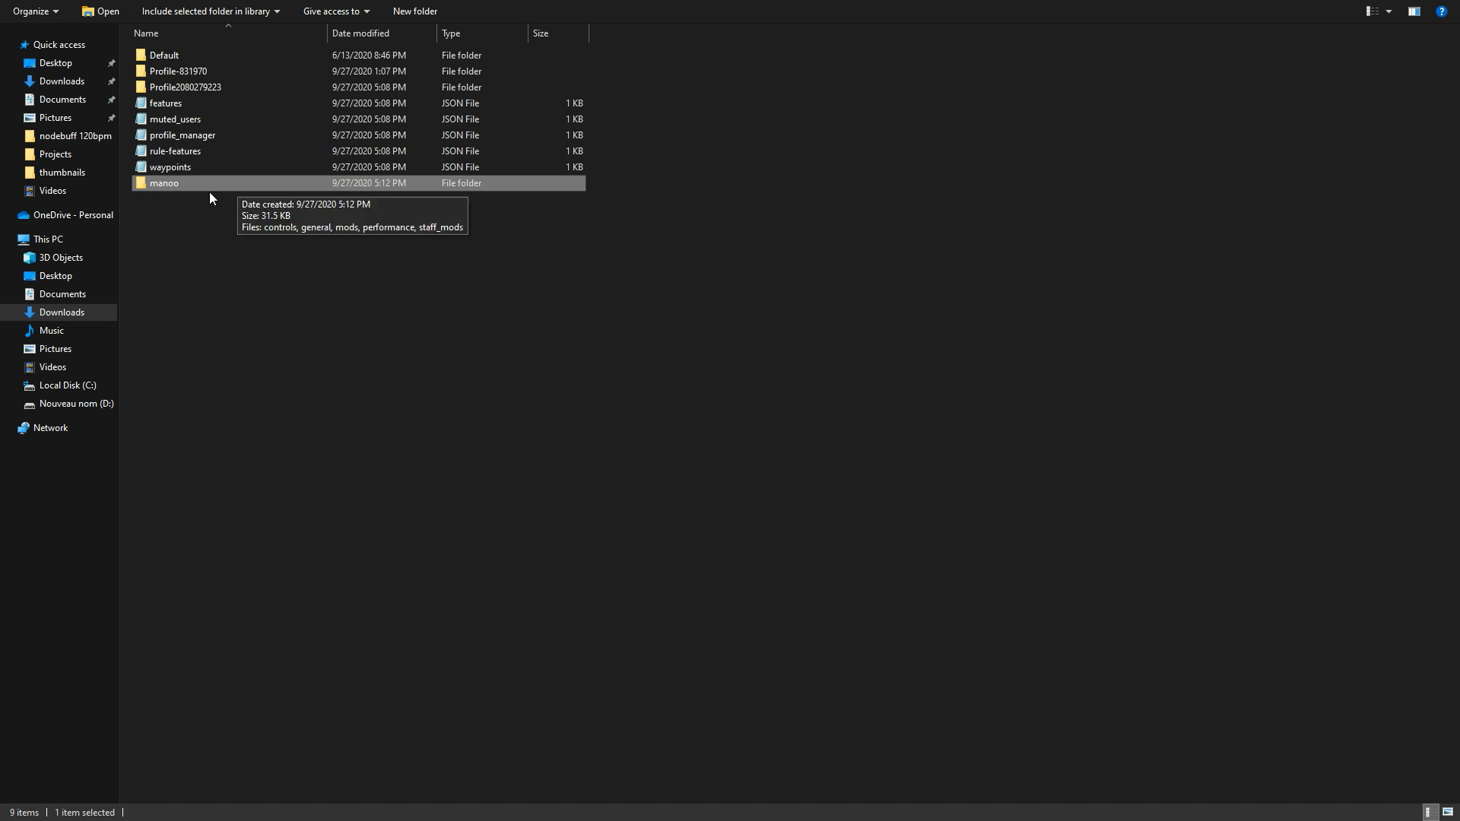
pyautogui.rightClick(213, 198)
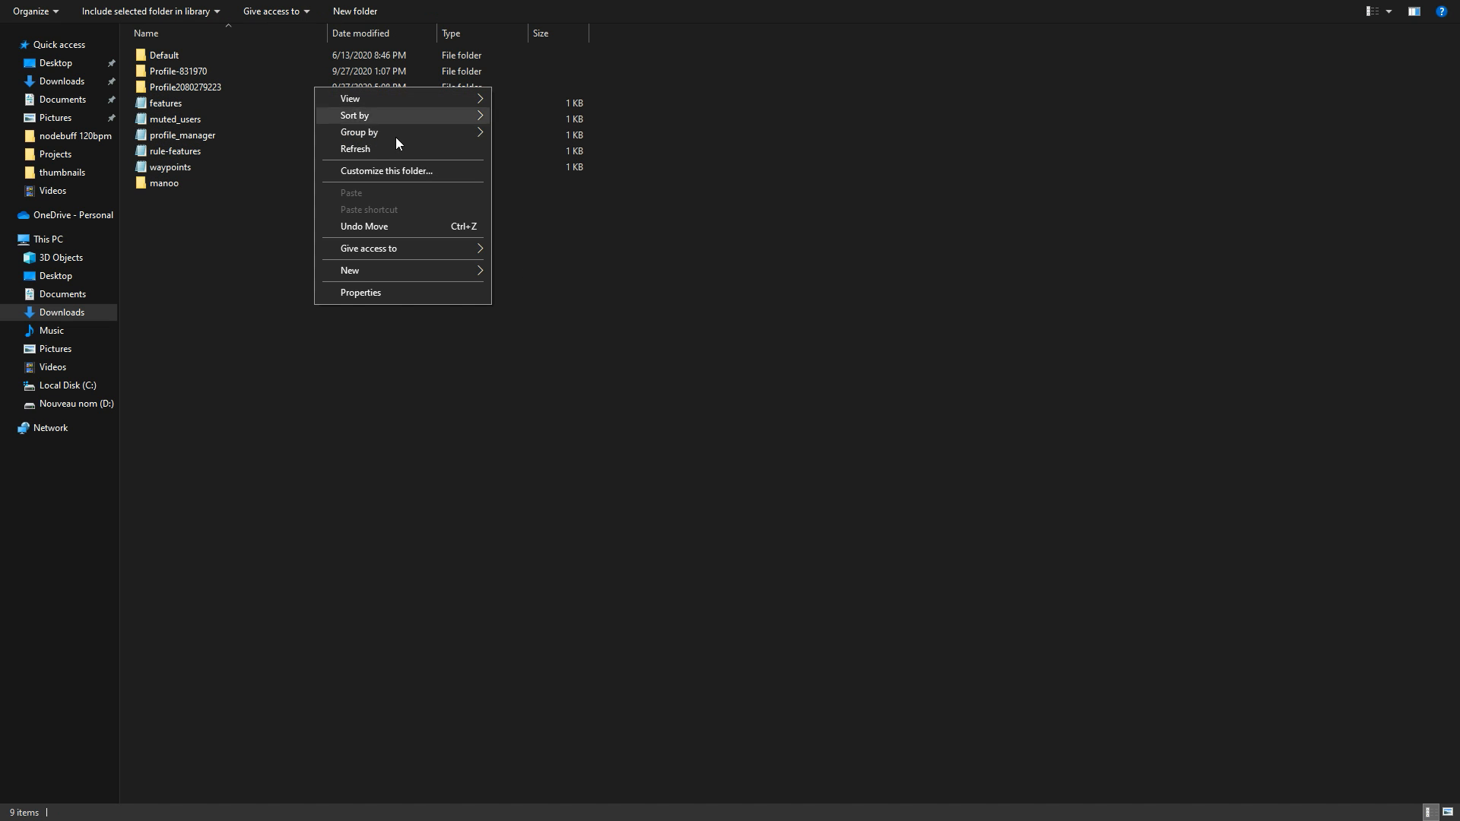
pyautogui.click(355, 148)
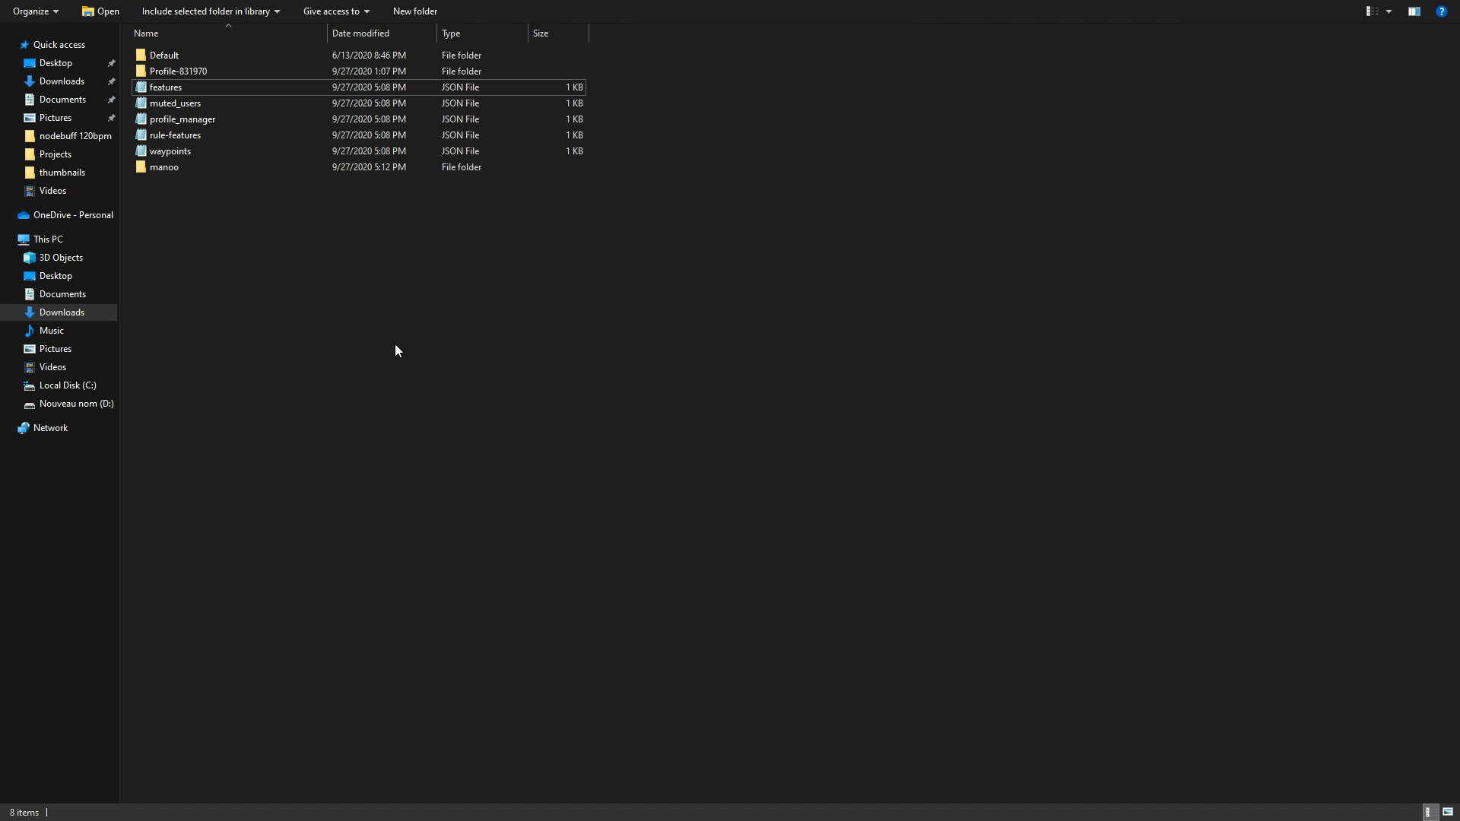
pyautogui.click(163, 167)
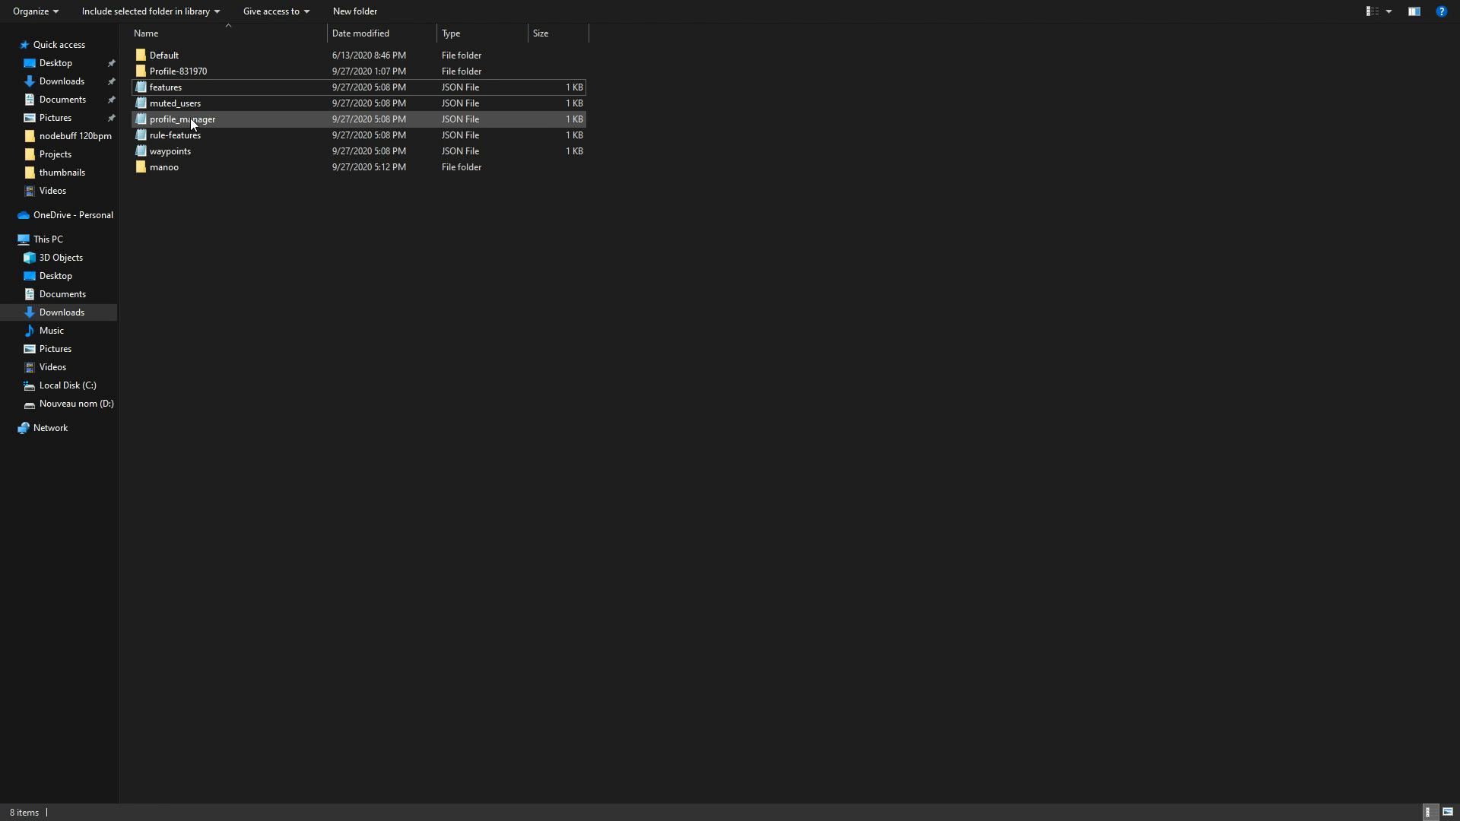
pyautogui.click(183, 119)
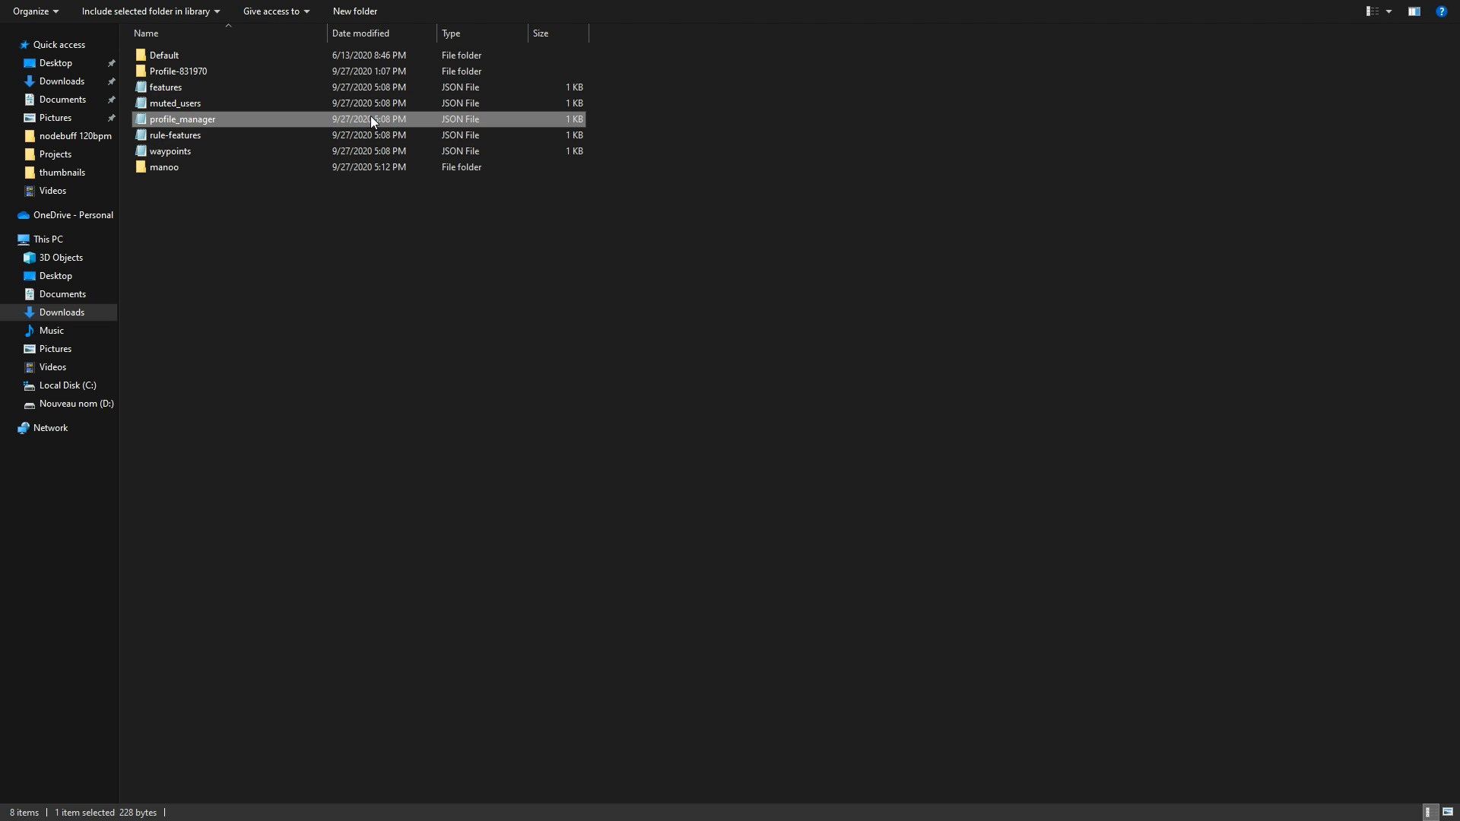
pyautogui.rightClick(182, 118)
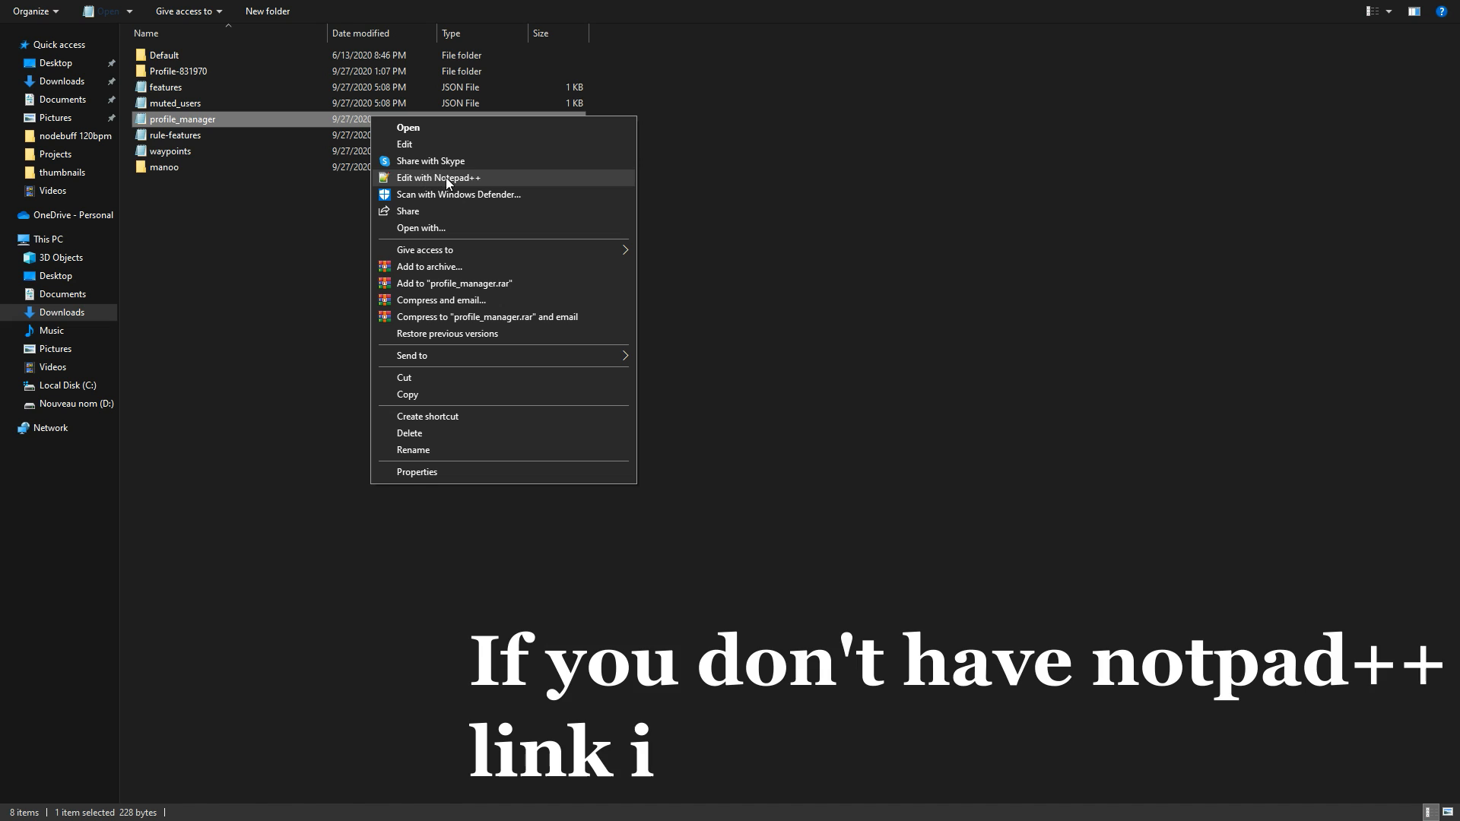
pyautogui.click(439, 177)
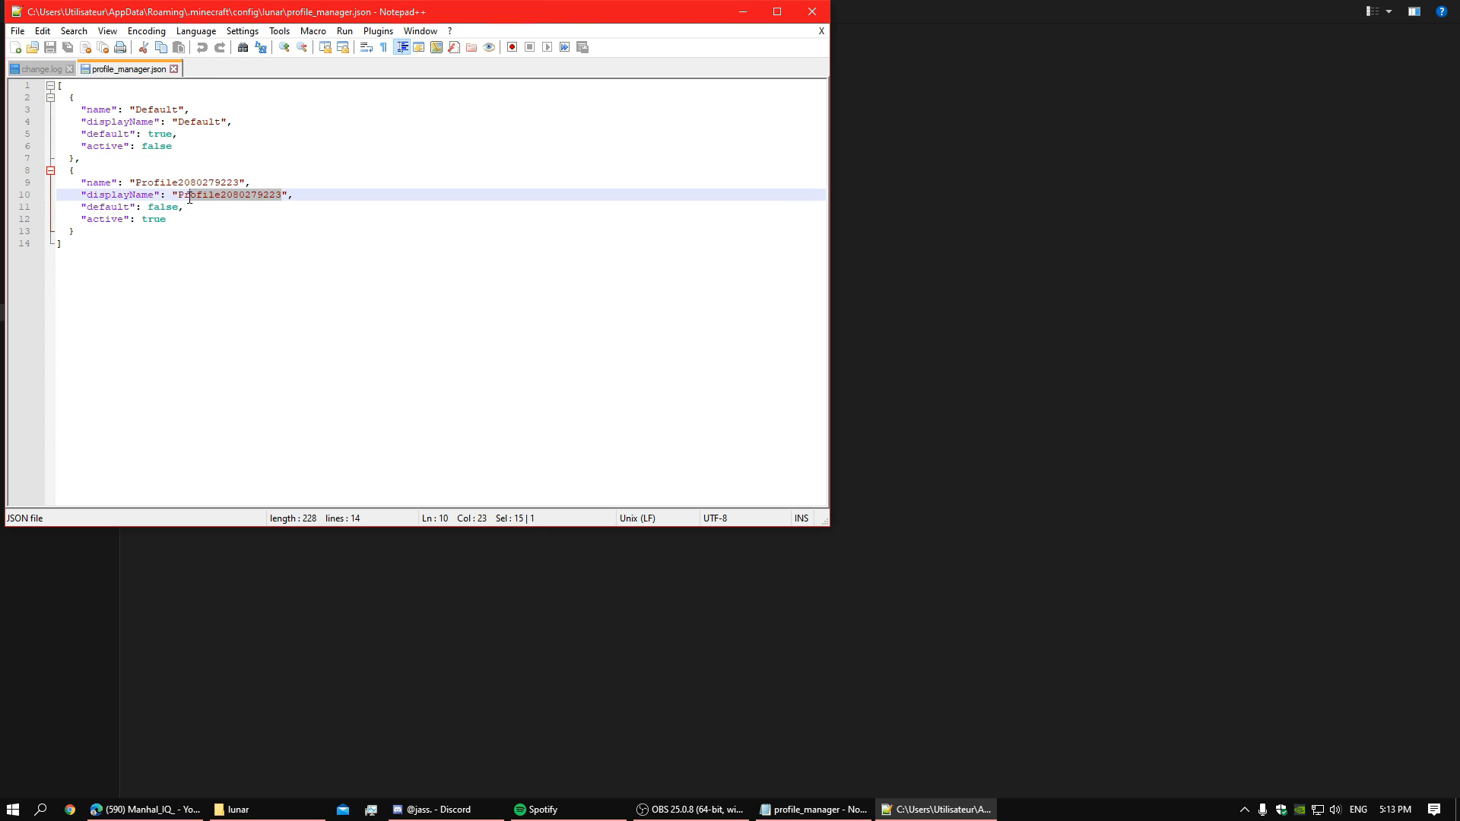
pyautogui.write('manoo')
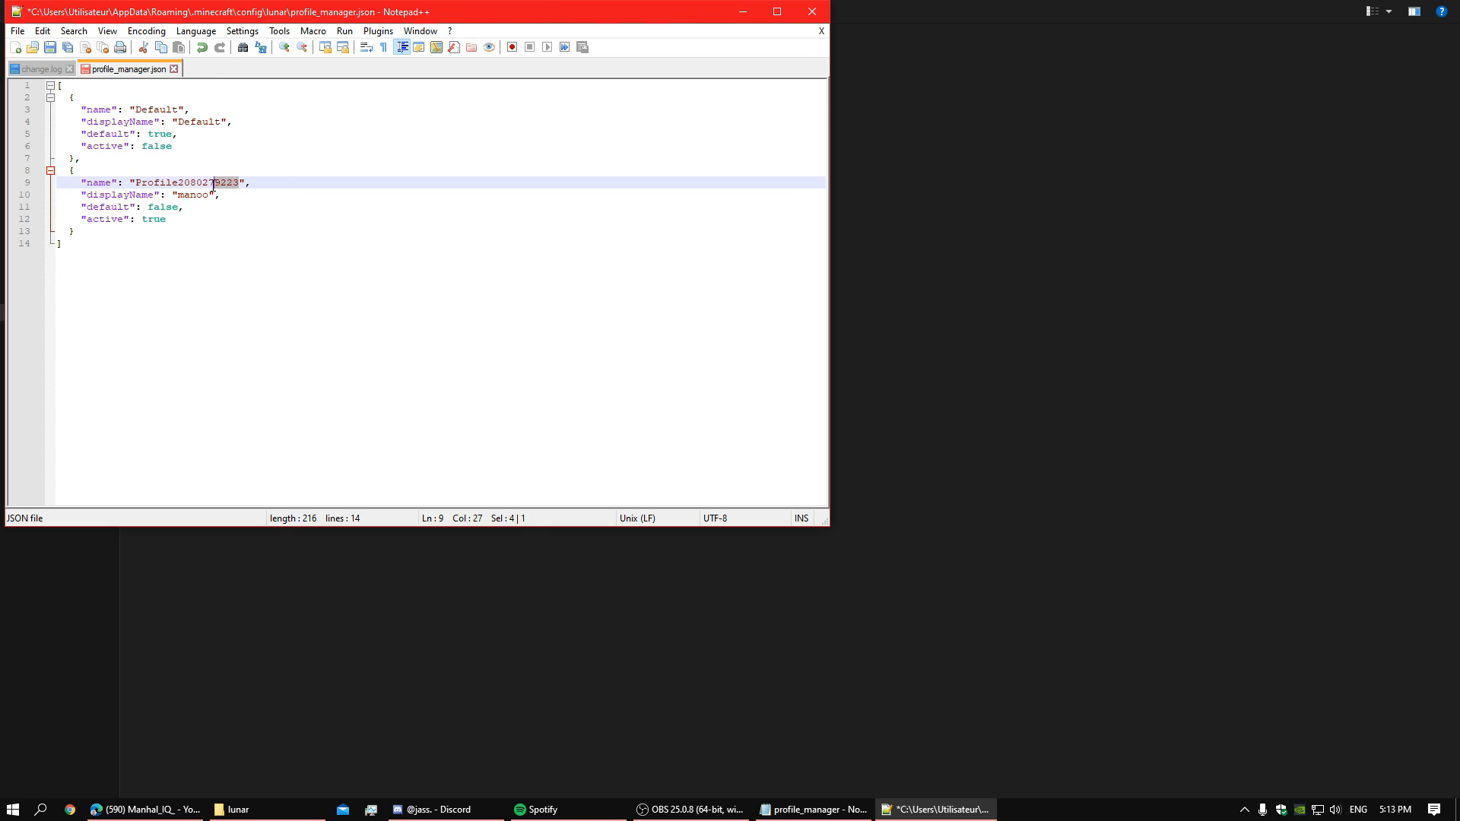
pyautogui.write('manoo",')
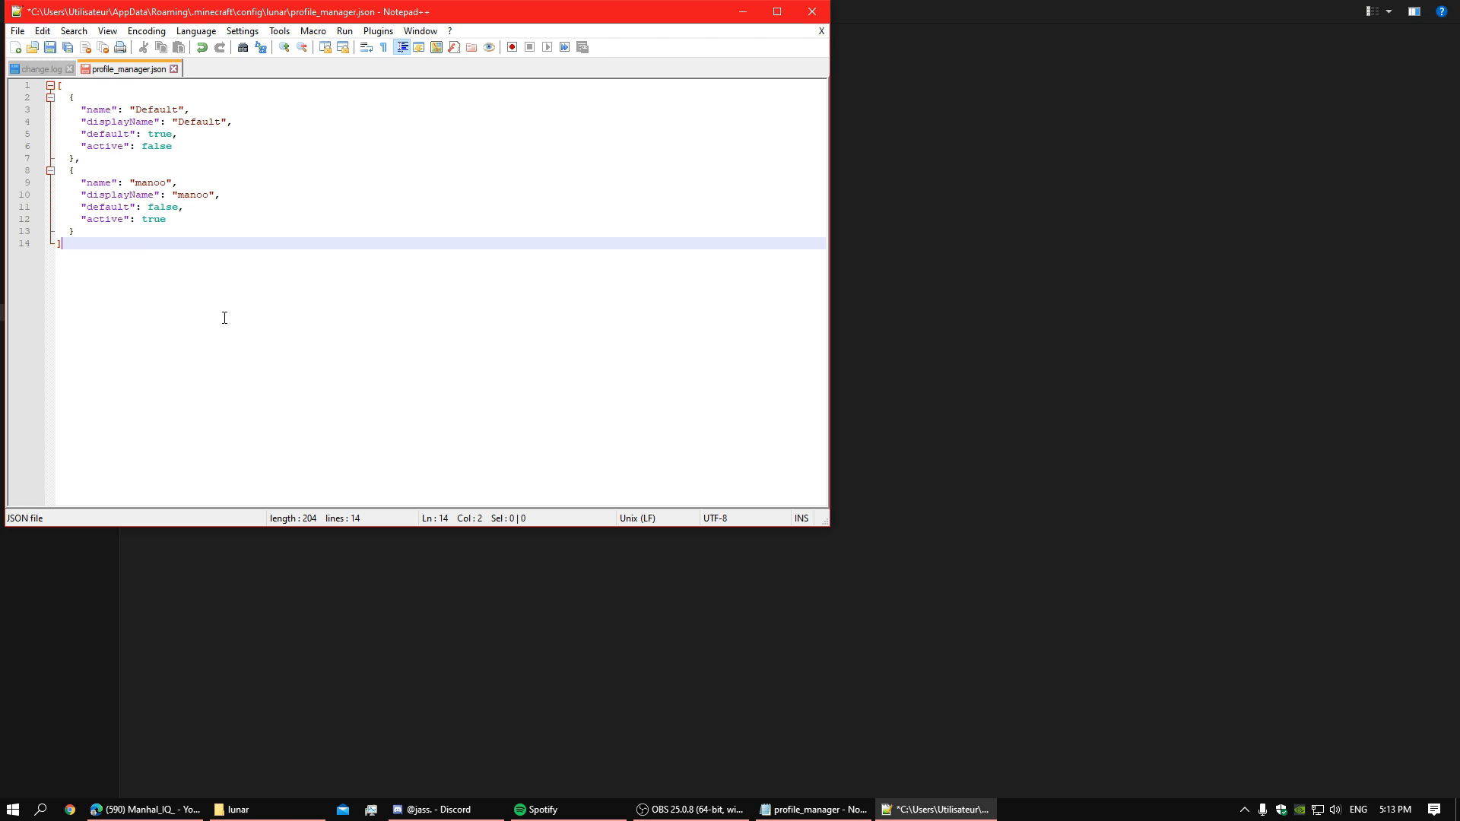
# - Save the file and load the most recent singleplayer New World
pyautogui.click(16, 29)
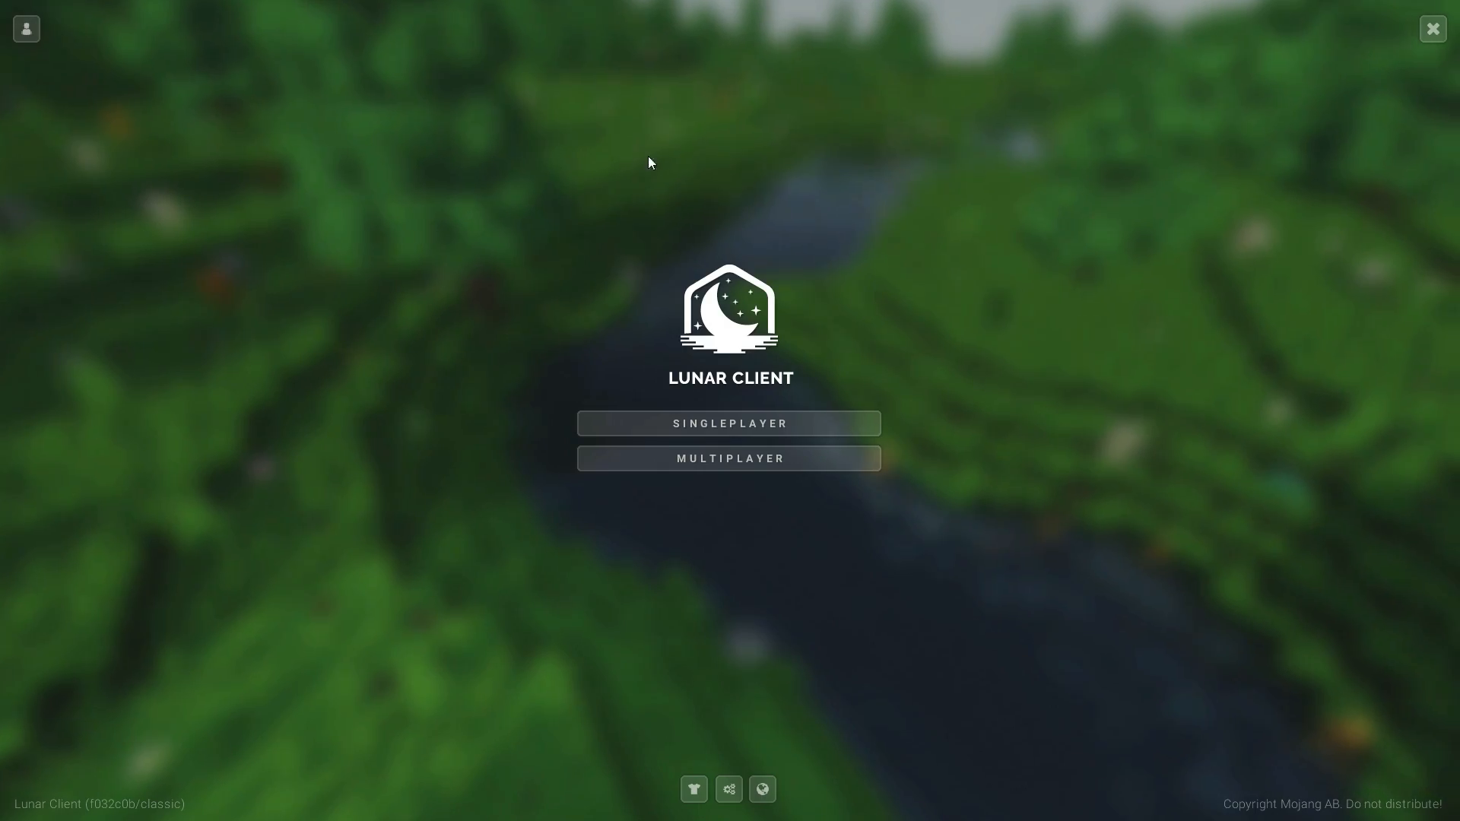
pyautogui.click(730, 423)
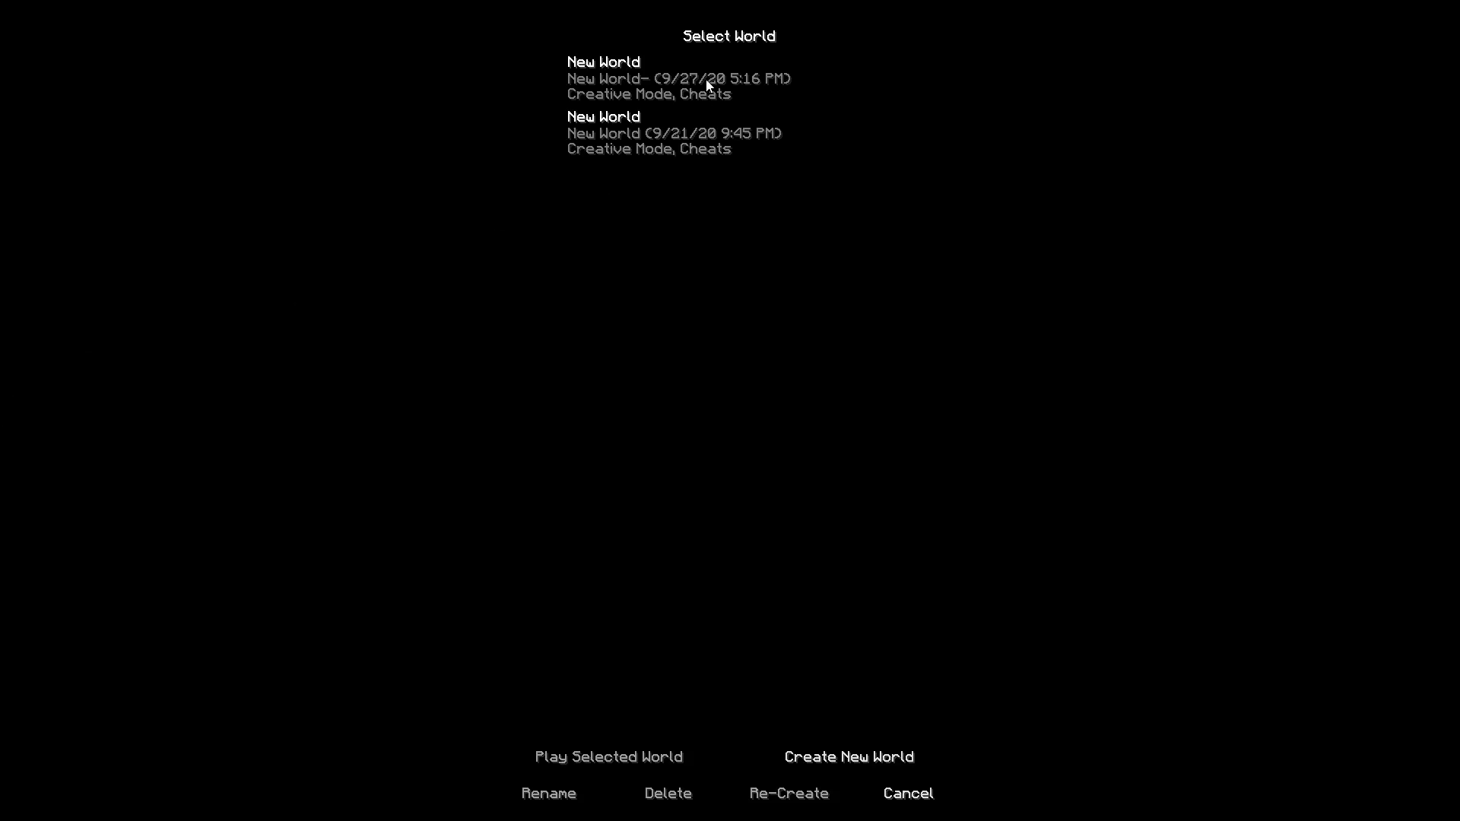
pyautogui.click(607, 757)
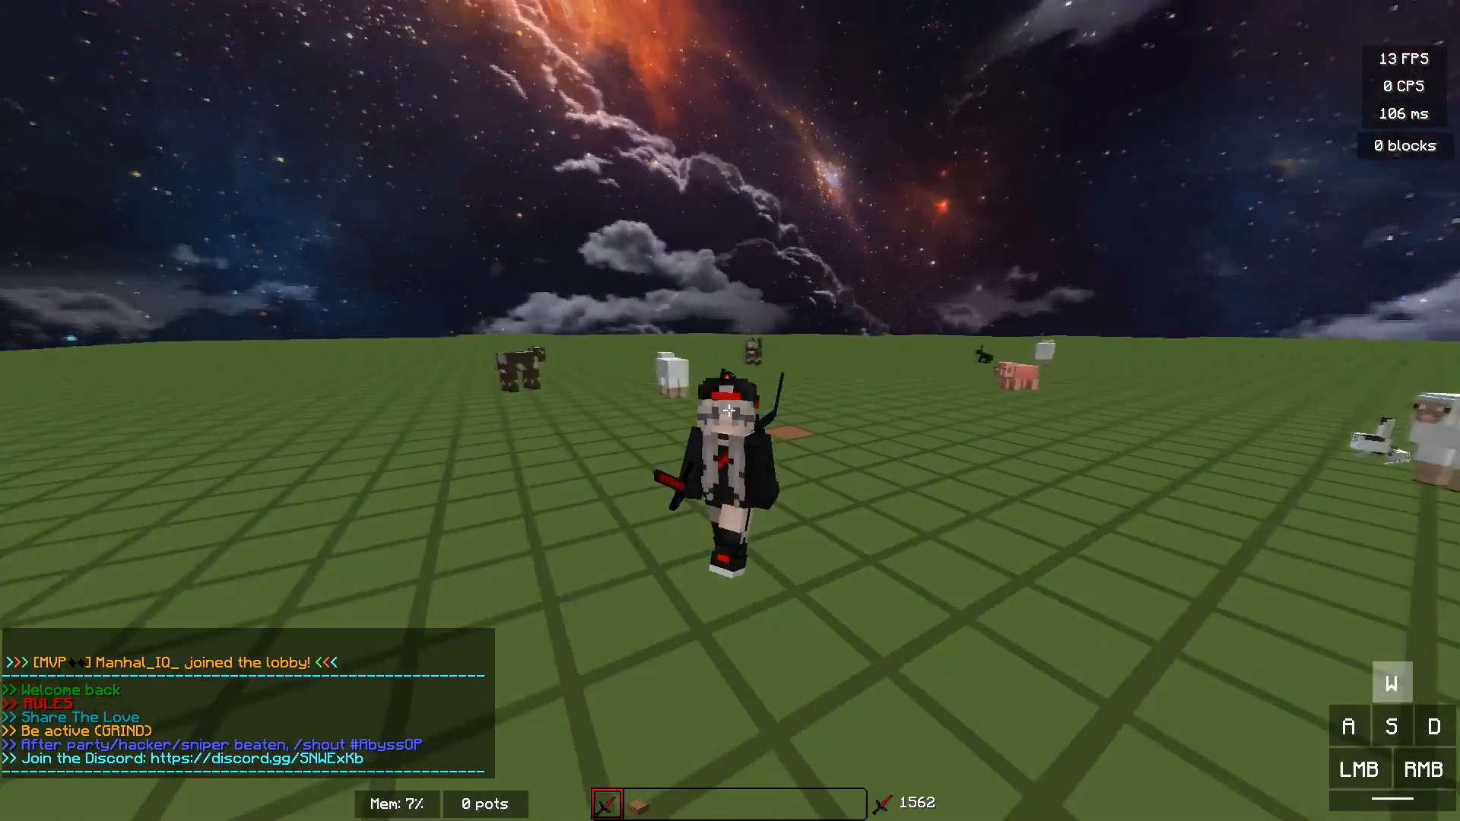